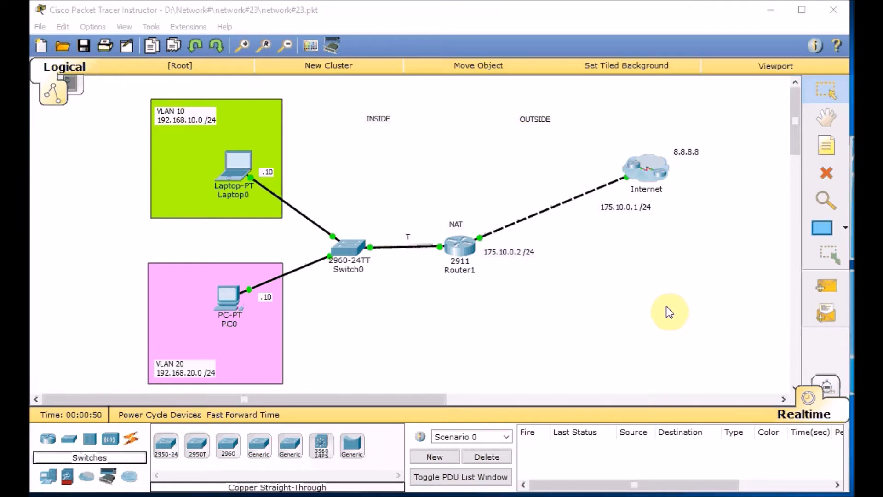
{"action": "mouse_move", "coordinate": [463, 276]}
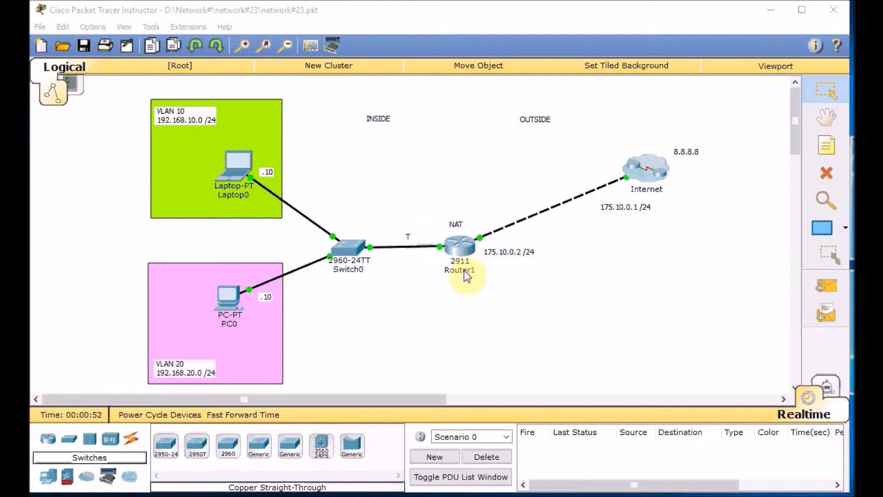
{"action": "mouse_move", "coordinate": [457, 249]}
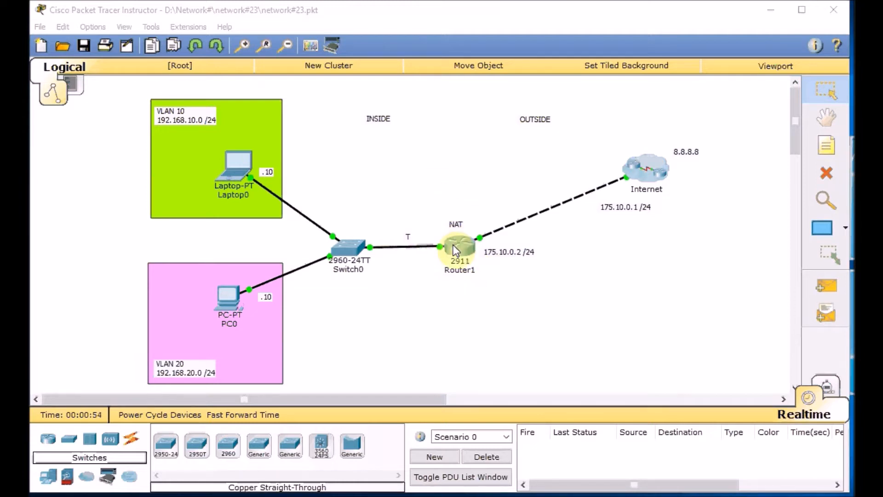
{"action": "mouse_move", "coordinate": [265, 203]}
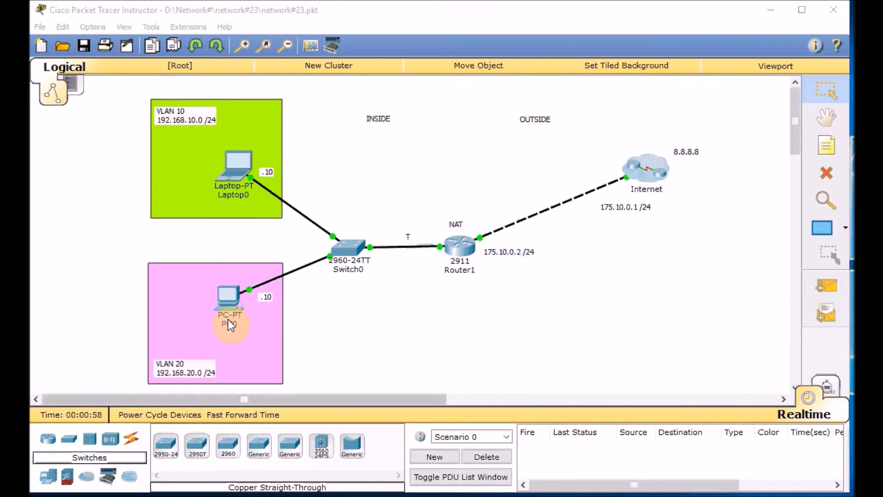
{"action": "mouse_move", "coordinate": [686, 169]}
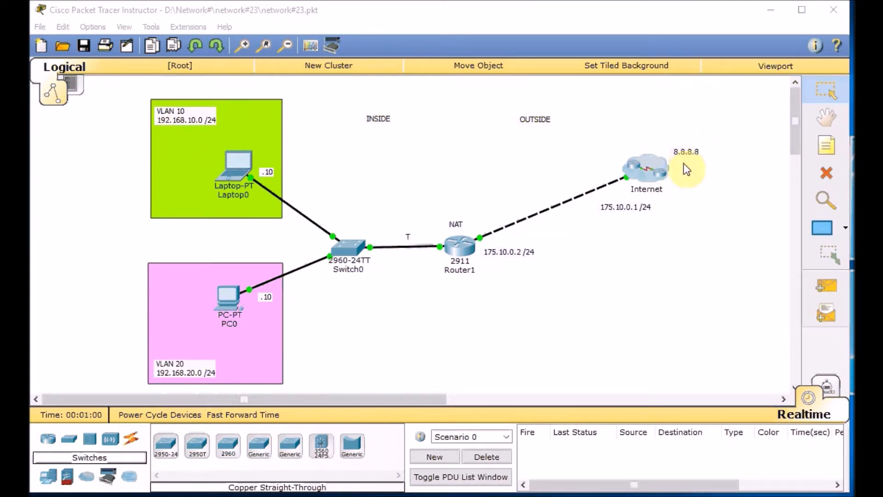
{"action": "mouse_move", "coordinate": [557, 202]}
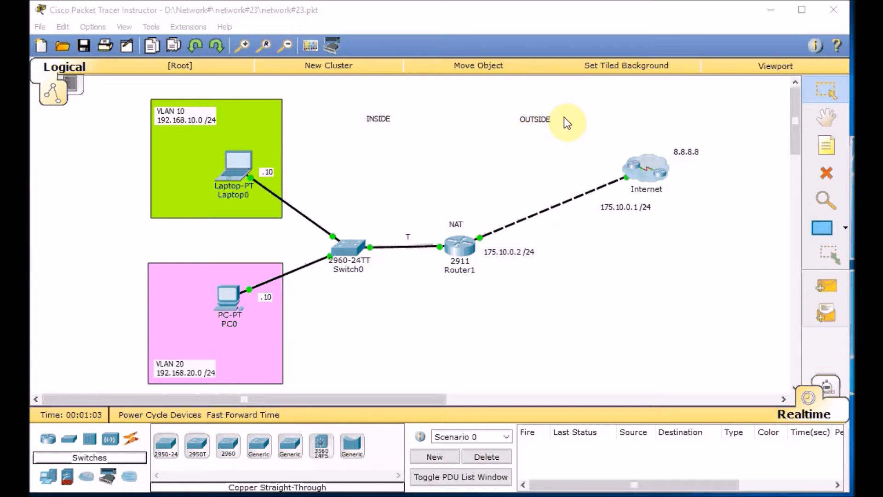
{"action": "mouse_move", "coordinate": [361, 223]}
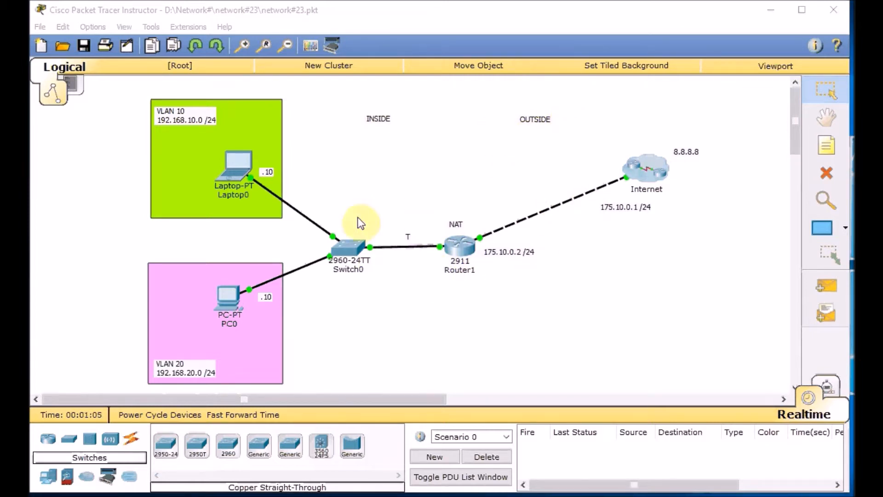
{"action": "mouse_move", "coordinate": [433, 267]}
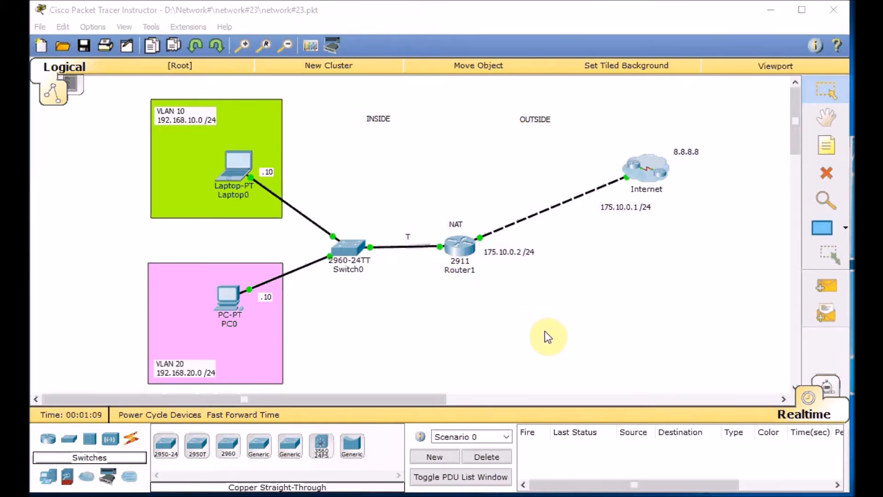
{"action": "mouse_move", "coordinate": [378, 379]}
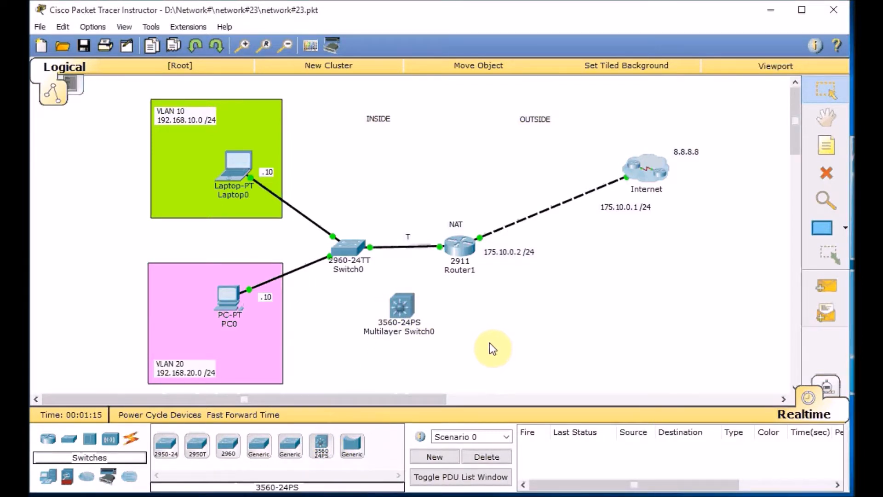
{"action": "mouse_move", "coordinate": [444, 319]}
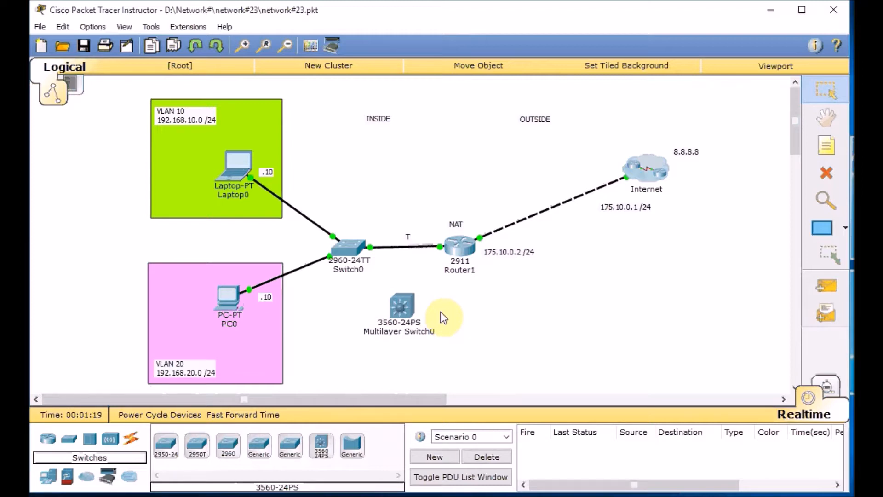
{"action": "mouse_move", "coordinate": [457, 327]}
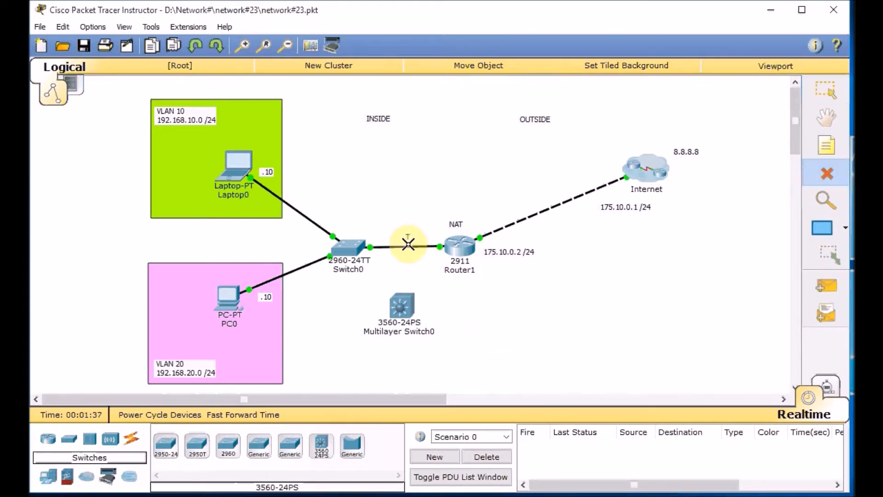
Delete the old Switch0–Router1 link to make room for the multilayer switch.
{"action": "left_click", "coordinate": [827, 92]}
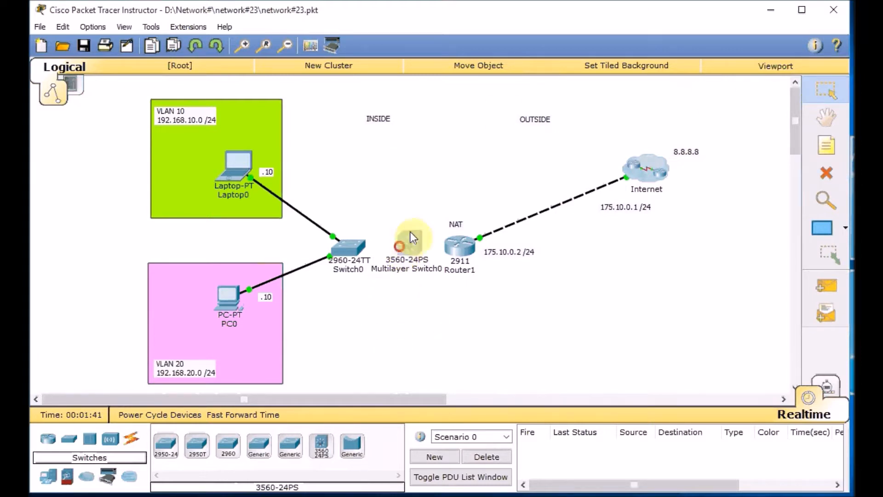
{"action": "mouse_move", "coordinate": [651, 168]}
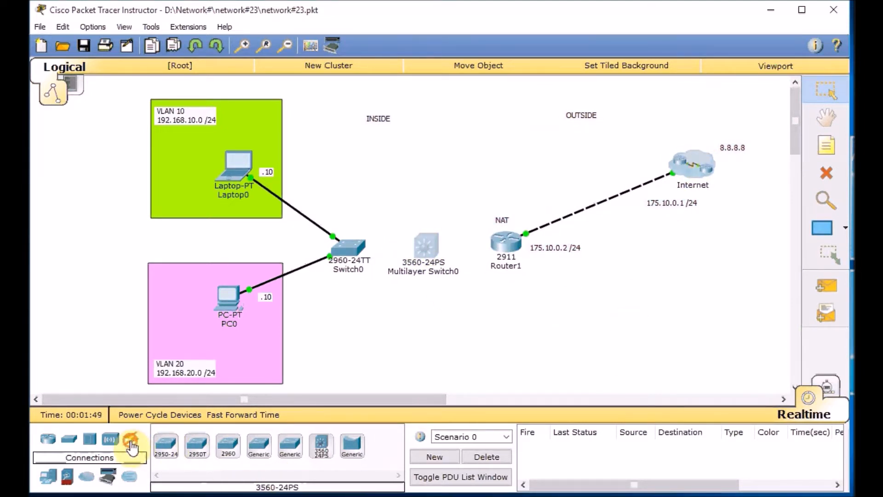
Cable Multilayer Switch0 to Router1's GigabitEthernet0/1 with copper straight-through and select Router1.
{"action": "left_click", "coordinate": [129, 446]}
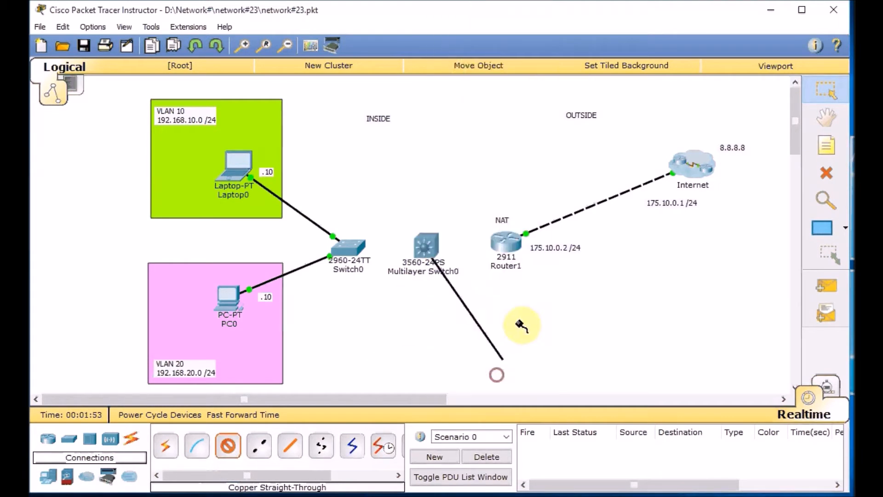
{"action": "left_click", "coordinate": [505, 242]}
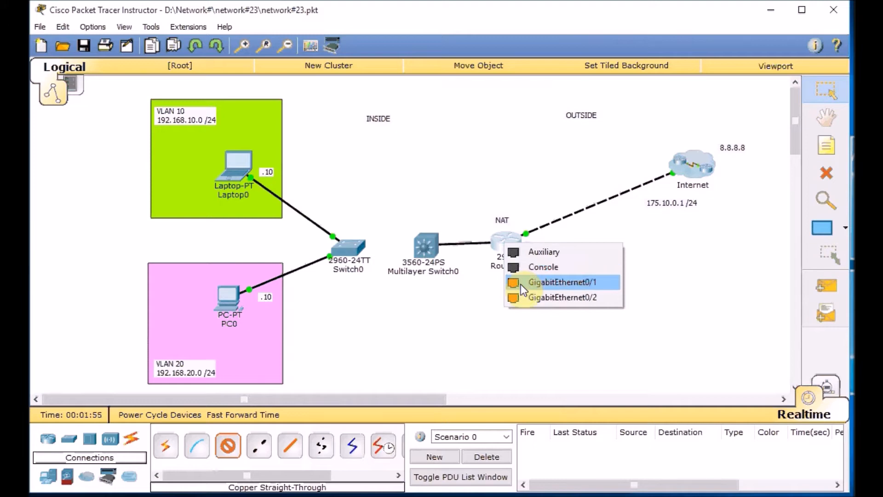
{"action": "left_click", "coordinate": [563, 281]}
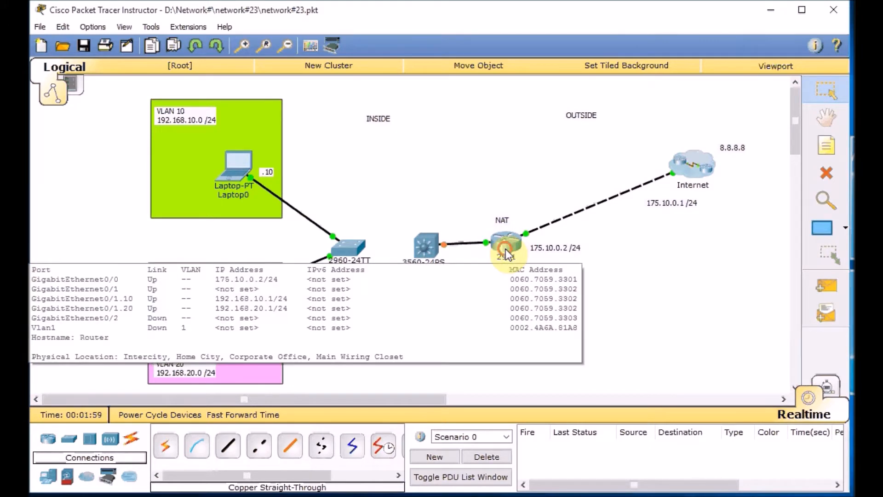
{"action": "left_click", "coordinate": [503, 242]}
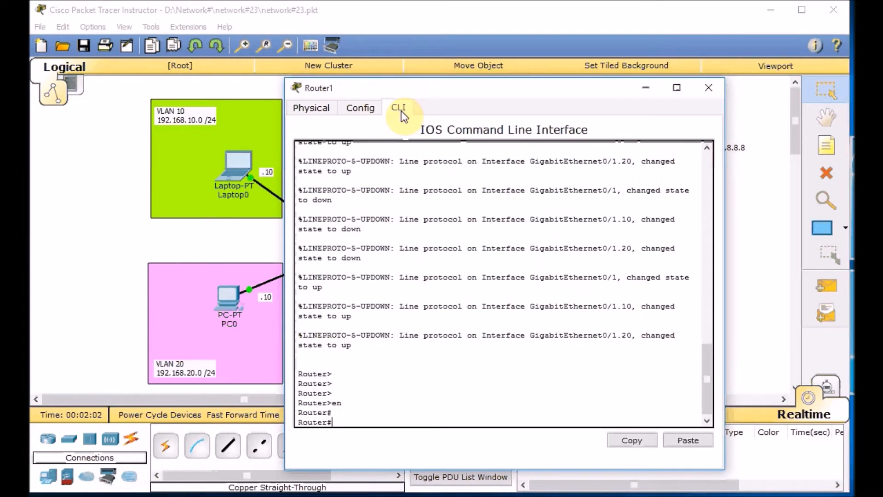
Remove Router1's g0/1.10 and g0/1.20 subinterfaces and verify with sh ip int brief.
{"action": "type", "text": "sh ip int brie"}
{"action": "type", "text": "conf t"}
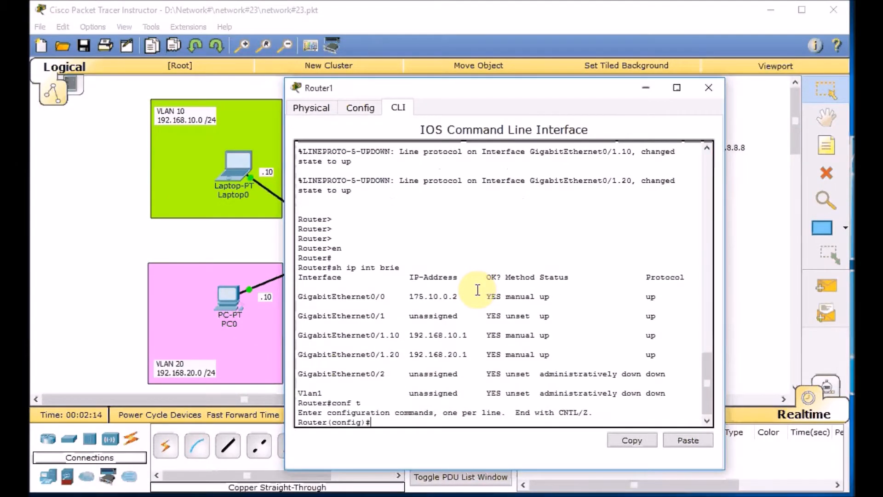
{"action": "type", "text": "no interface g"}
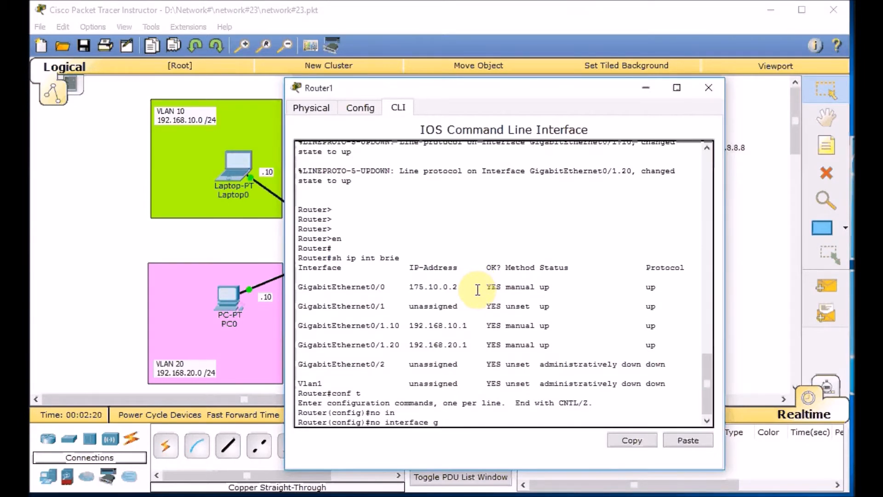
{"action": "type", "text": "0/1.10"}
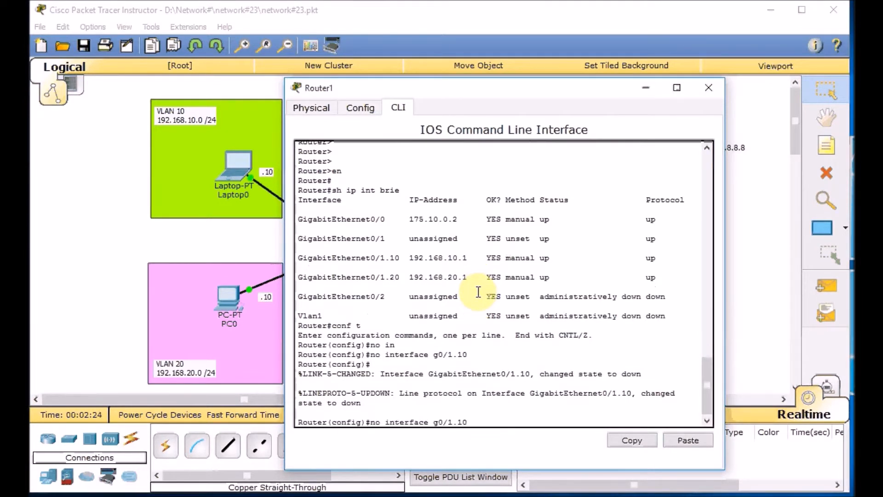
{"action": "type", "text": "no interface g0/1.20"}
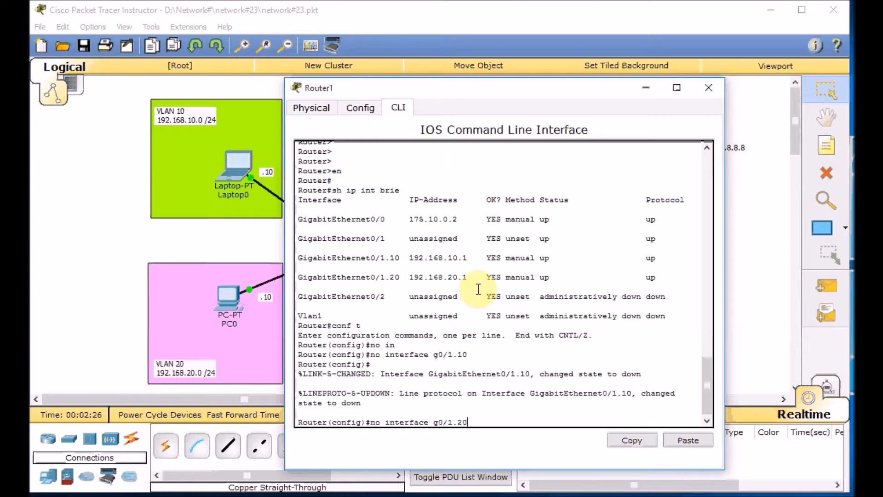
{"action": "type", "text": "do sh ip"}
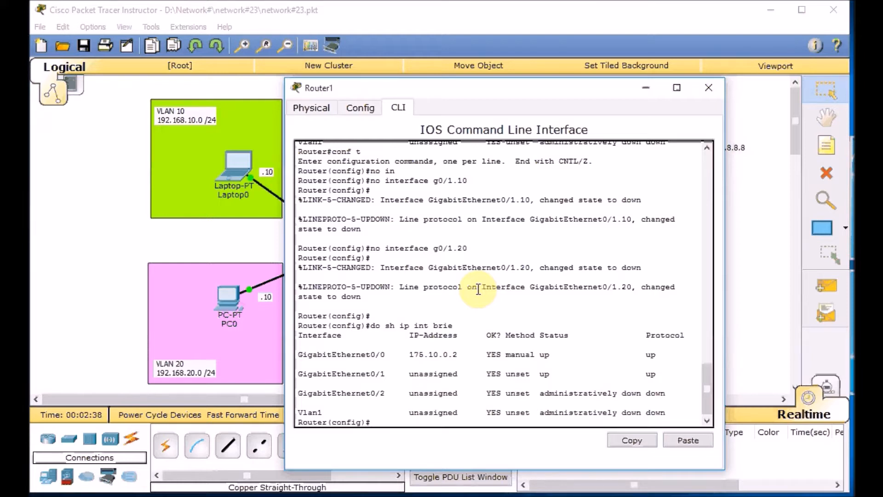
Give Router1's g0/1 address 192.168.1.1 255.255.255.0, bring it up and verify the interface brief.
{"action": "type", "text": "int g"}
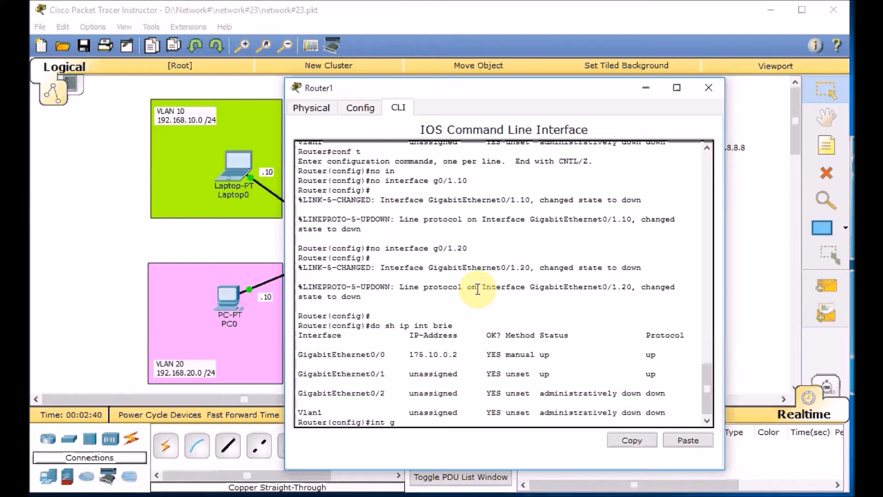
{"action": "type", "text": "0/1"}
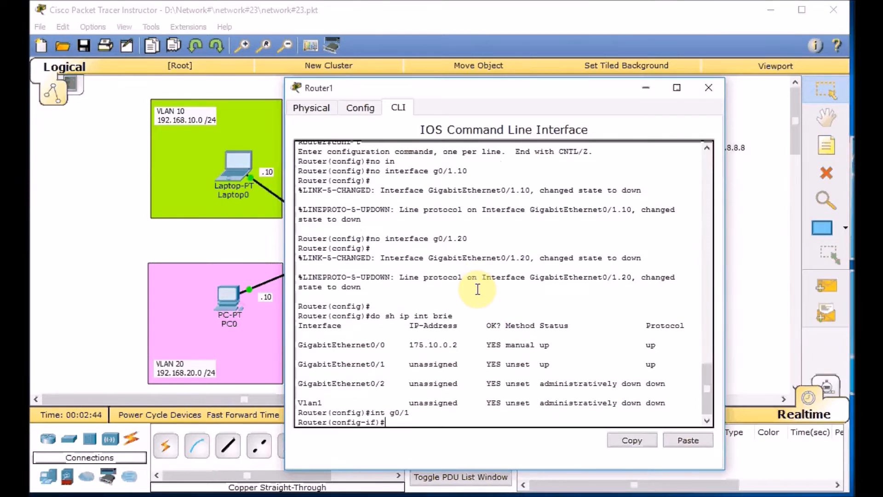
{"action": "type", "text": "ip address"}
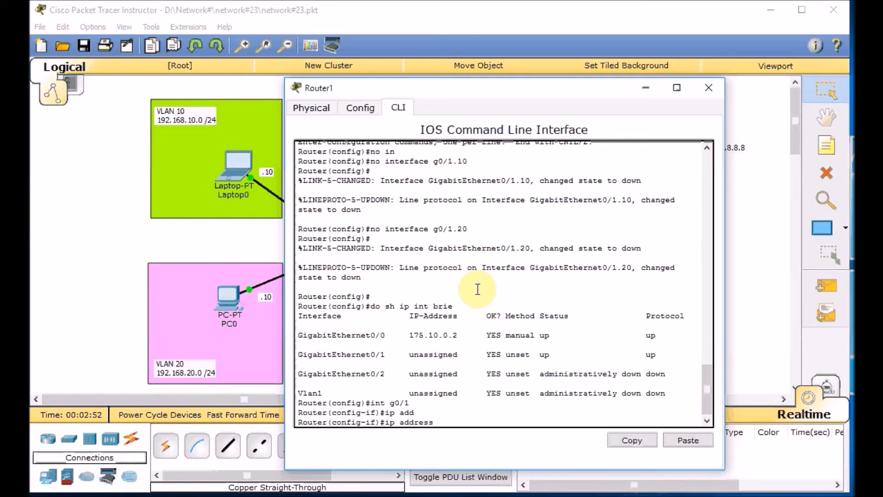
{"action": "type", "text": "192.168"}
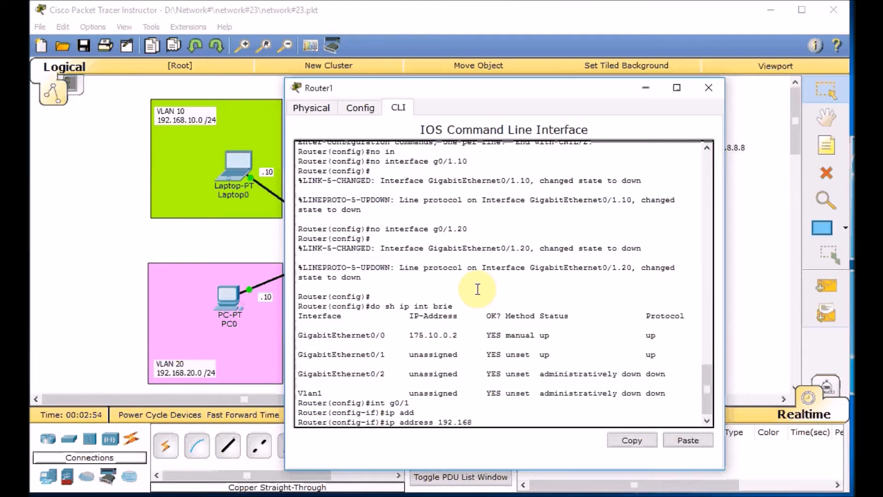
{"action": "type", "text": ".1.1"}
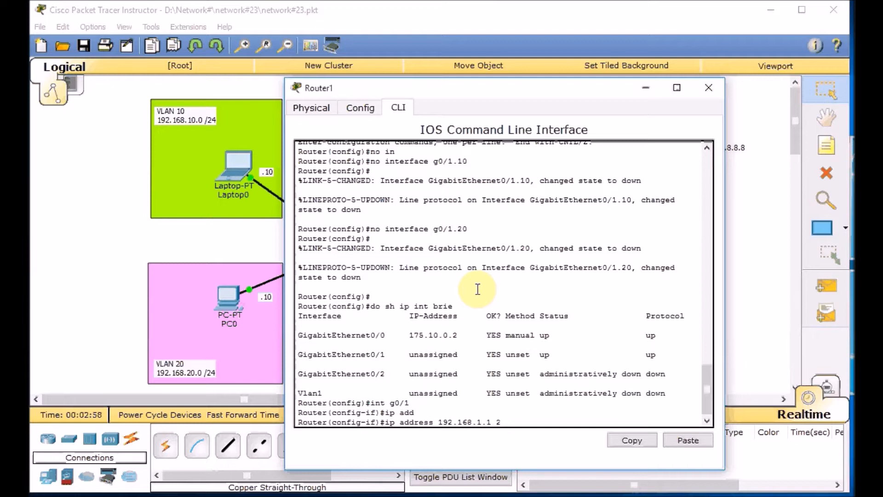
{"action": "type", "text": "255.255.255.0"}
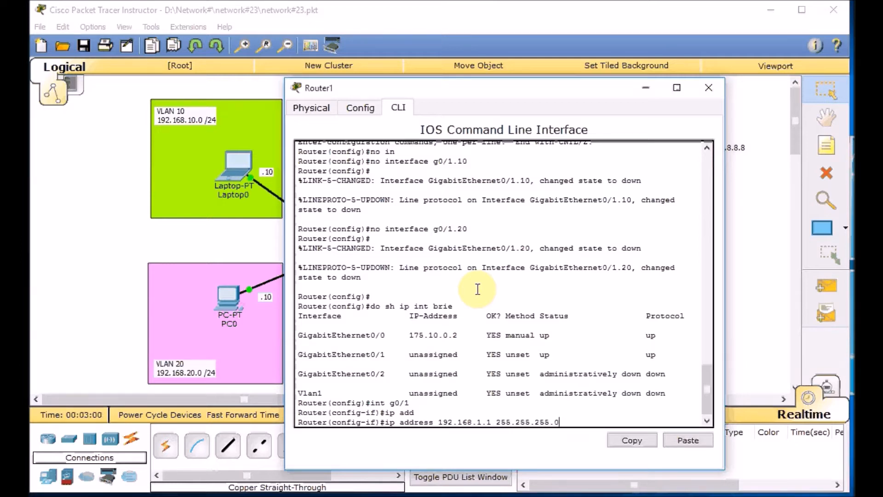
{"action": "type", "text": "no sh"}
{"action": "type", "text": "sh ip i"}
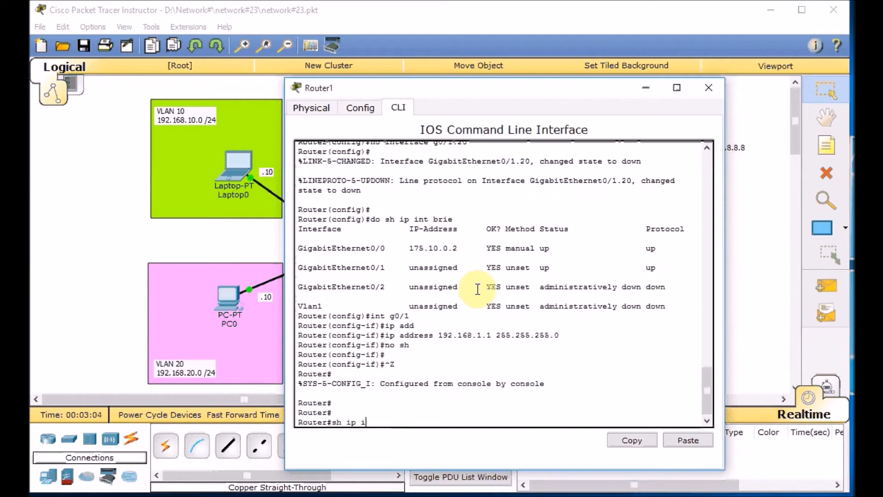
{"action": "type", "text": "nt brief"}
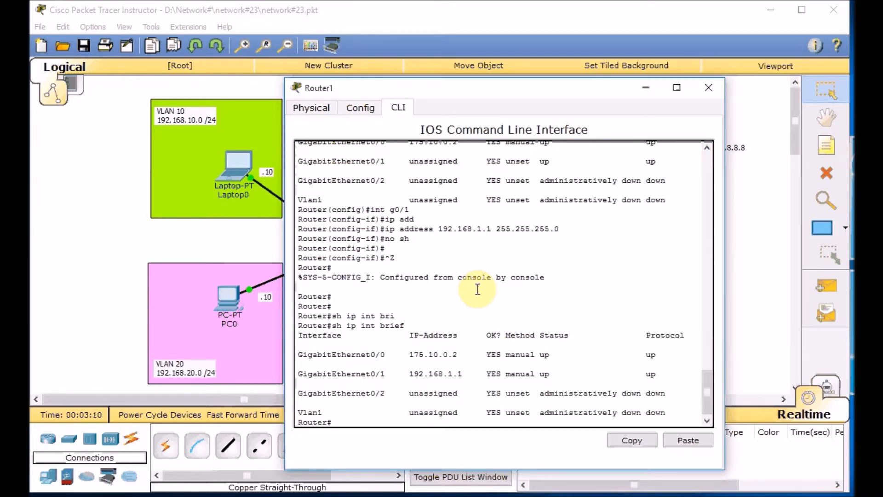
{"action": "left_click", "coordinate": [709, 87]}
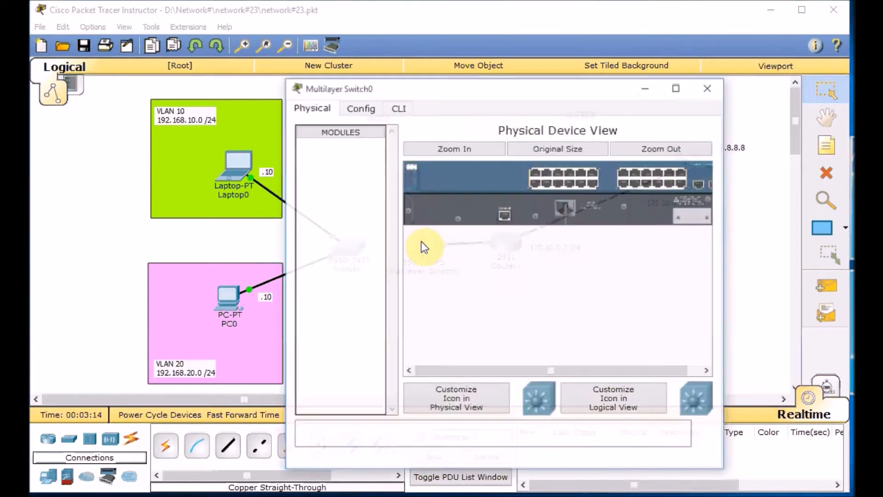
On Multilayer Switch0 create VLAN 10 named IT and VLAN 20 named STAFF.
{"action": "left_click", "coordinate": [398, 107]}
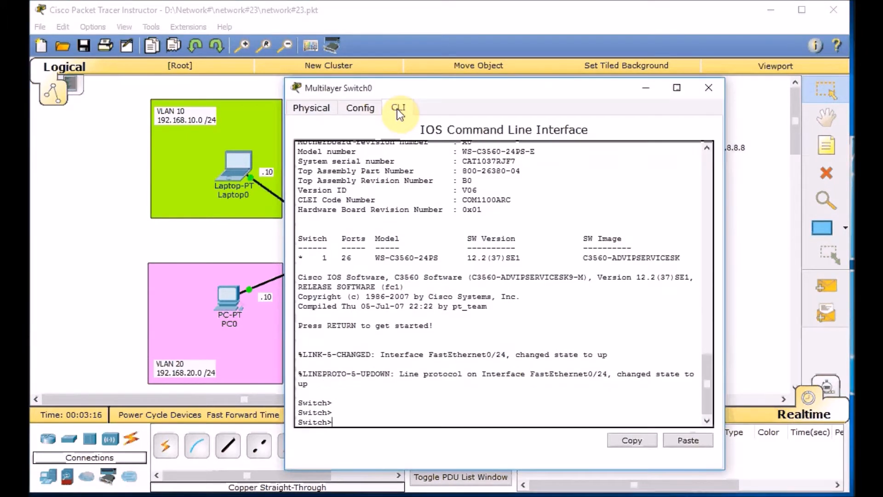
{"action": "type", "text": "en"}
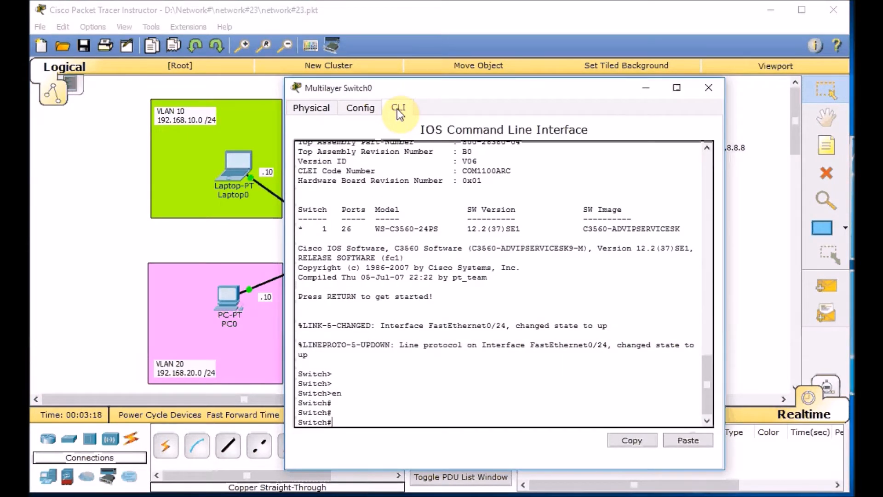
{"action": "type", "text": "conf t"}
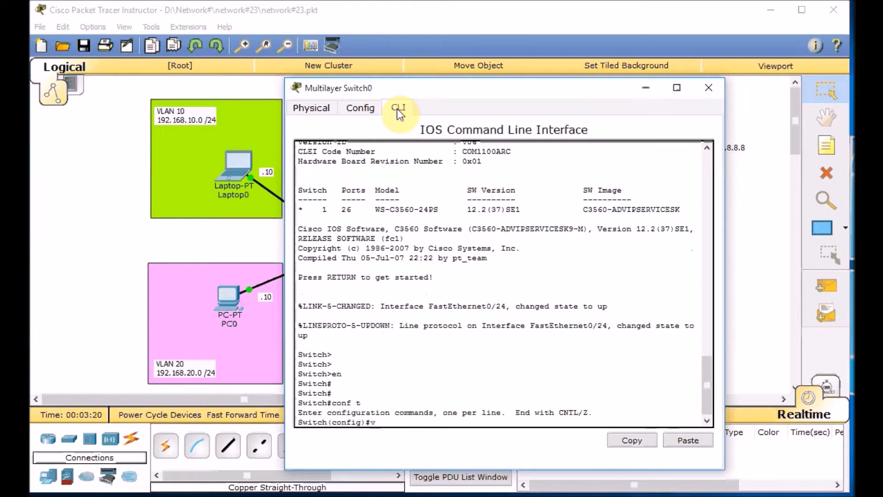
{"action": "type", "text": "lan 10"}
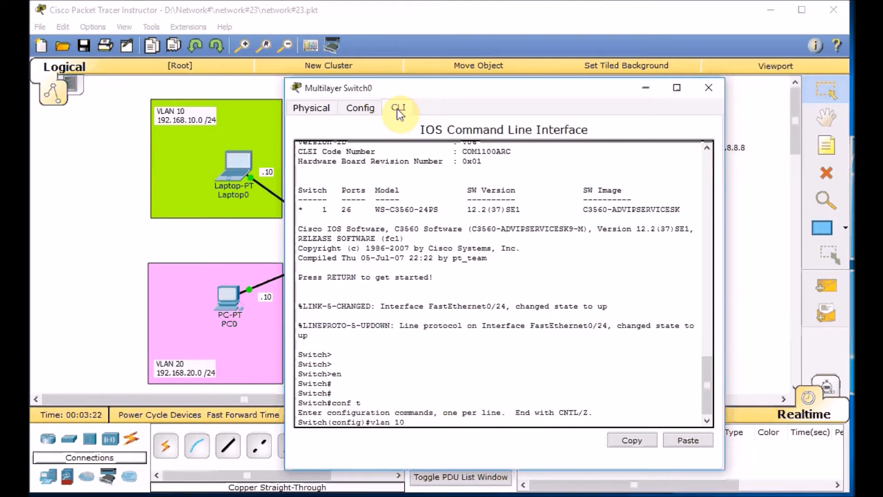
{"action": "type", "text": "name"}
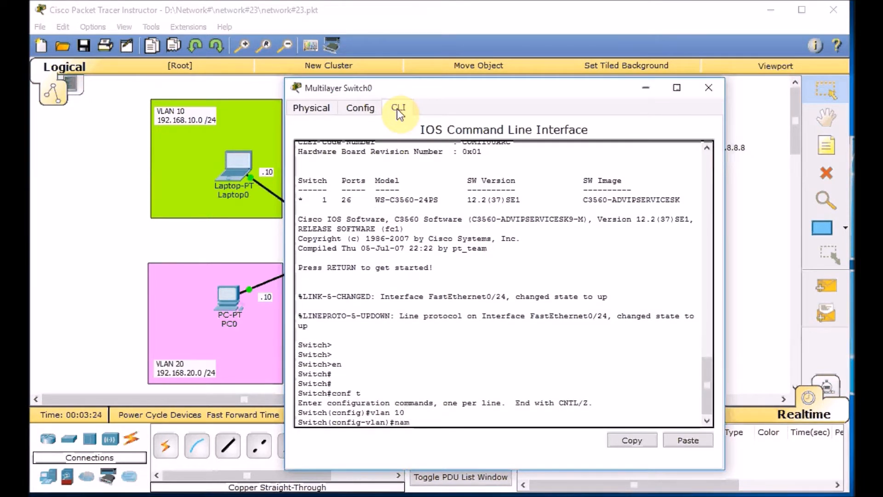
{"action": "type", "text": "name IT"}
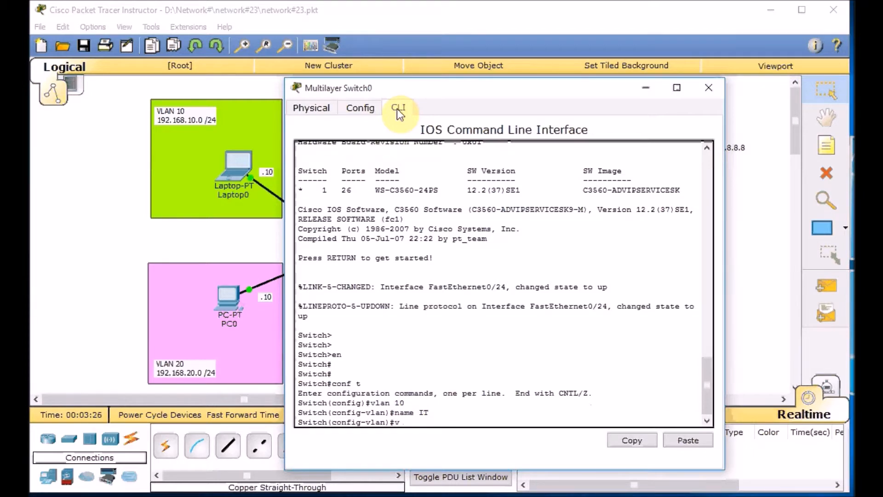
{"action": "type", "text": "vlan 20"}
{"action": "type", "text": "sh vlan"}
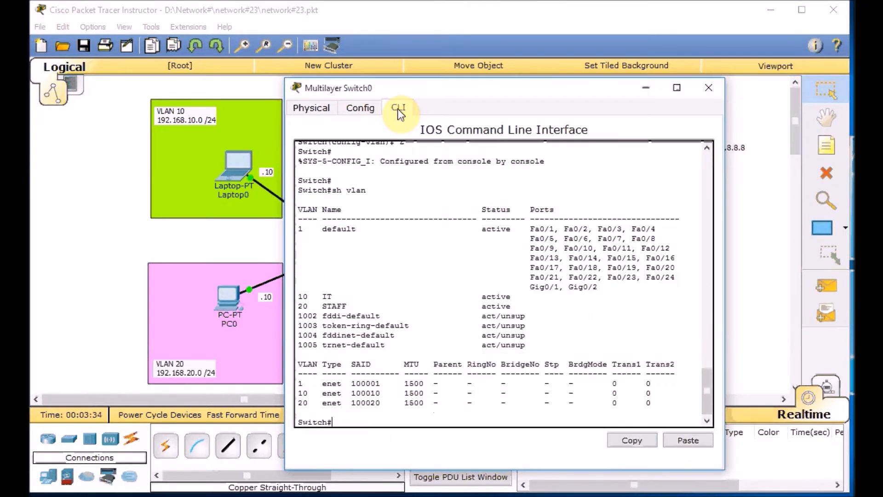
{"action": "type", "text": "conf t"}
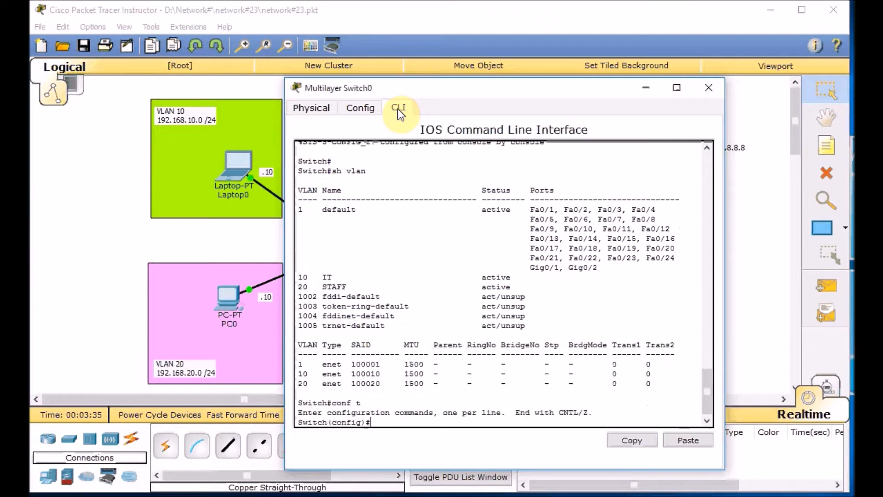
Make the switch's FastEthernet0/24 a routed port with no switchport.
{"action": "type", "text": "int fa"}
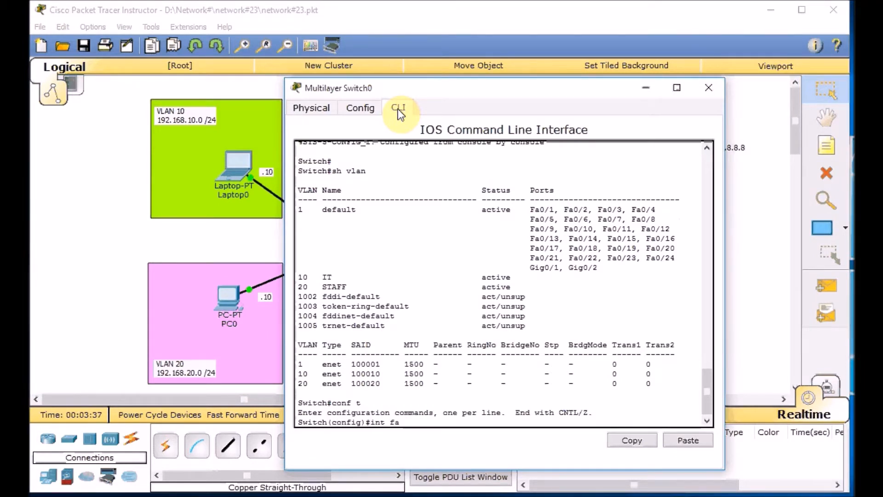
{"action": "type", "text": "0/24"}
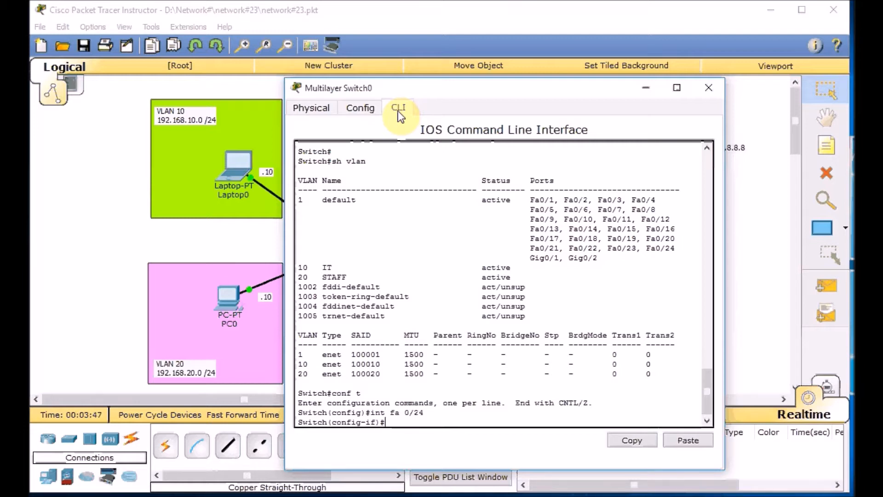
{"action": "type", "text": "no switchport"}
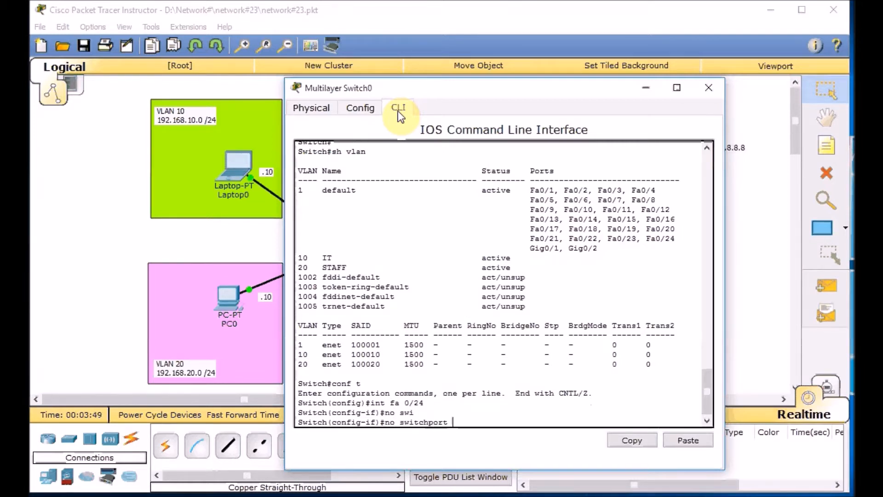
{"action": "key", "text": "enter"}
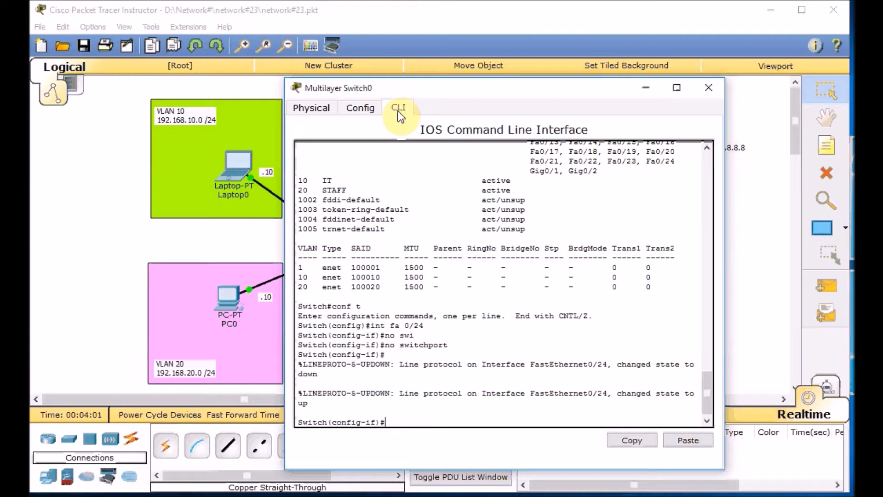
Give Fa0/24 address 192.168.1.2 255.255.255.0, bring it up and ping Router1 at 192.168.1.1.
{"action": "type", "text": "ip"}
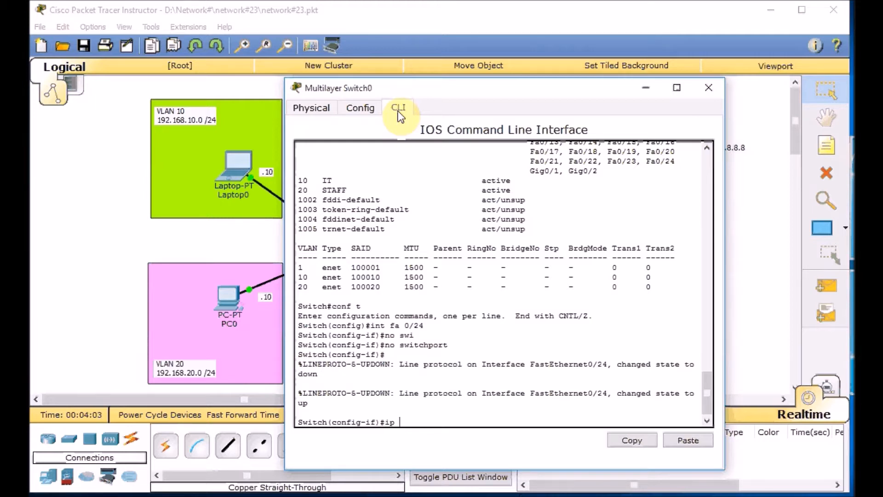
{"action": "type", "text": "address"}
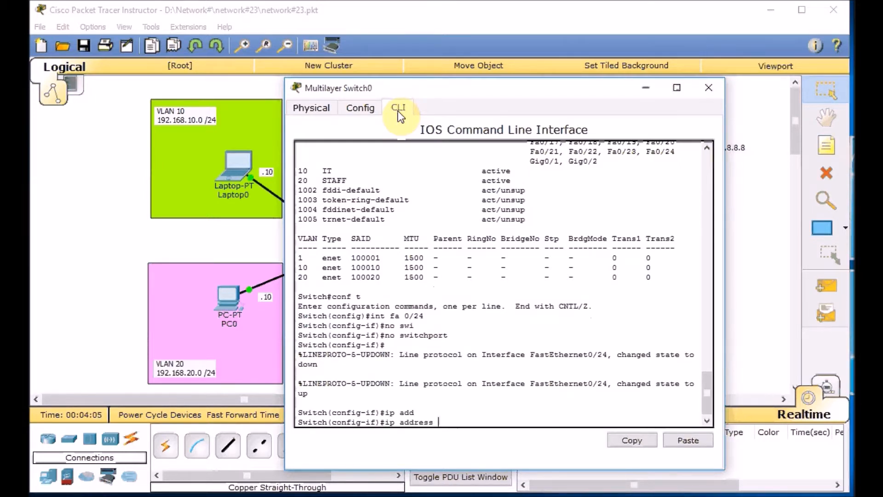
{"action": "type", "text": "192.168.1.2 255.255.255.0"}
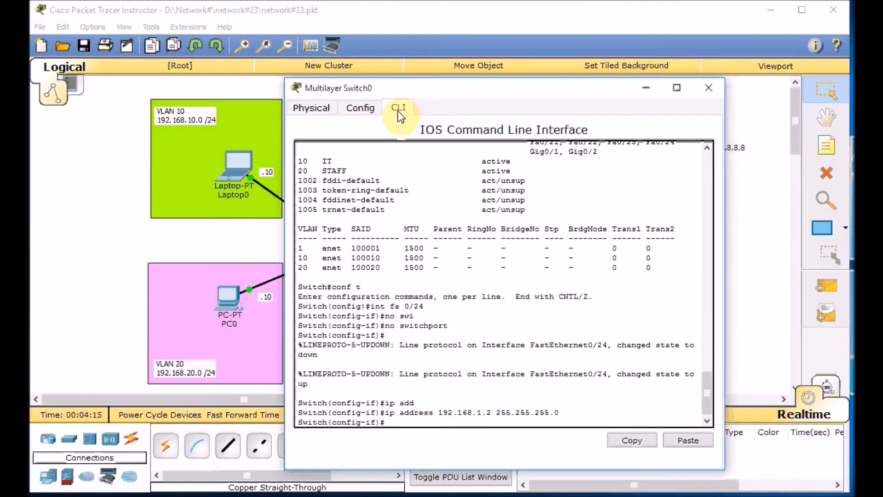
{"action": "type", "text": "no sh"}
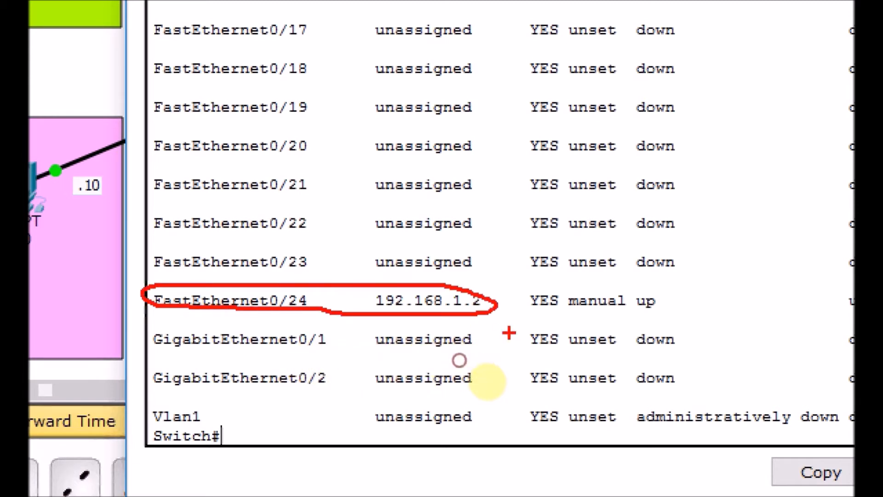
{"action": "type", "text": "p"}
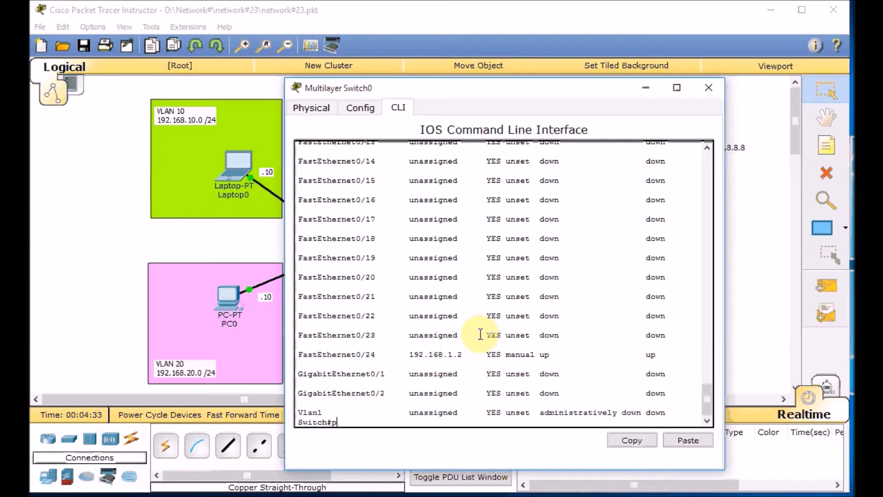
{"action": "type", "text": "ing 192.168.1.1"}
{"action": "type", "text": "conf t"}
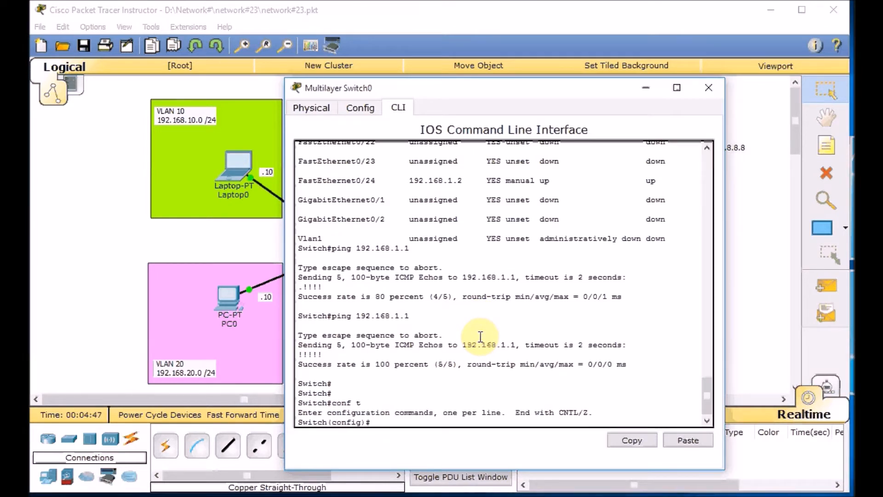
Enable ip routing and set FastEthernet0/23 as a dot1q trunk, then close the switch window.
{"action": "type", "text": "ip routing"}
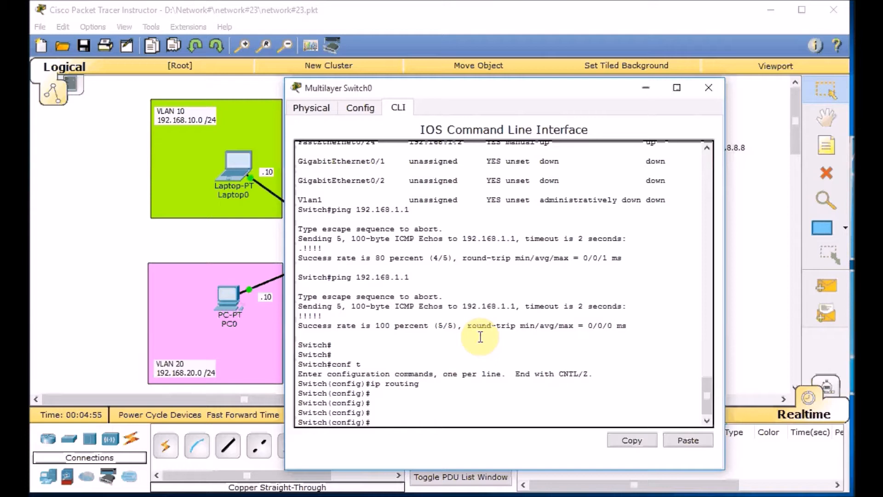
{"action": "type", "text": "int fa 0/23"}
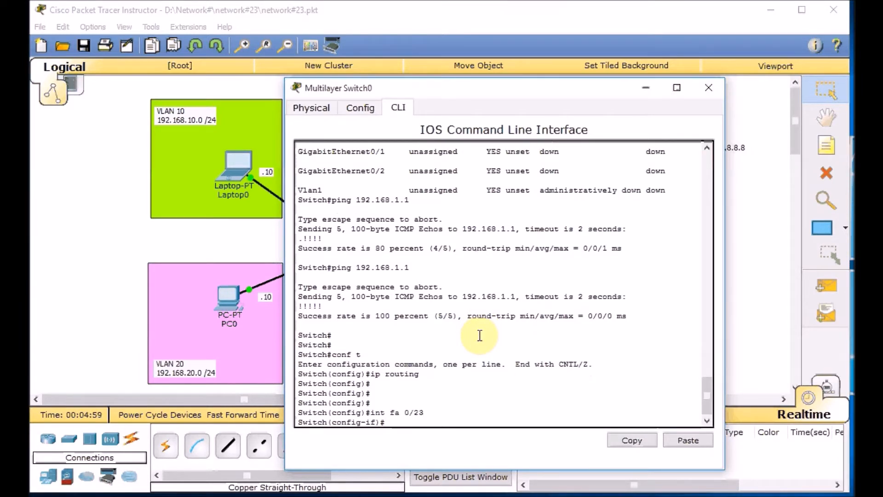
{"action": "type", "text": "s"}
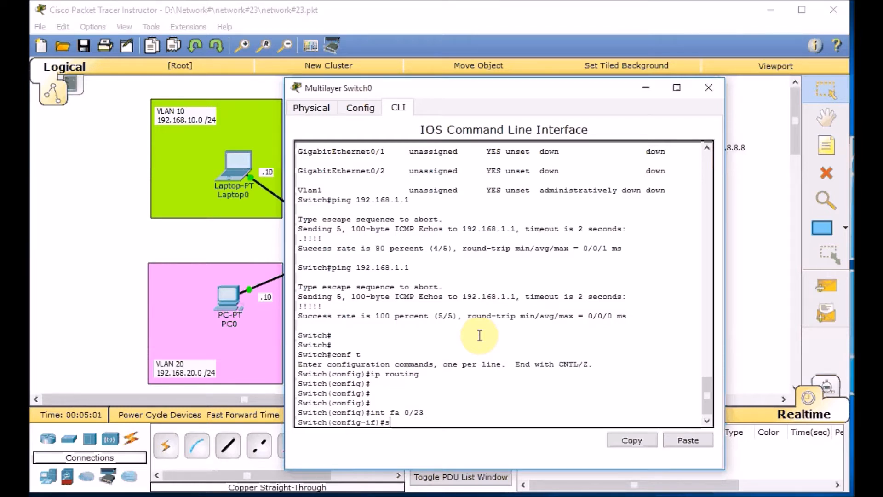
{"action": "type", "text": "witchport trunk"}
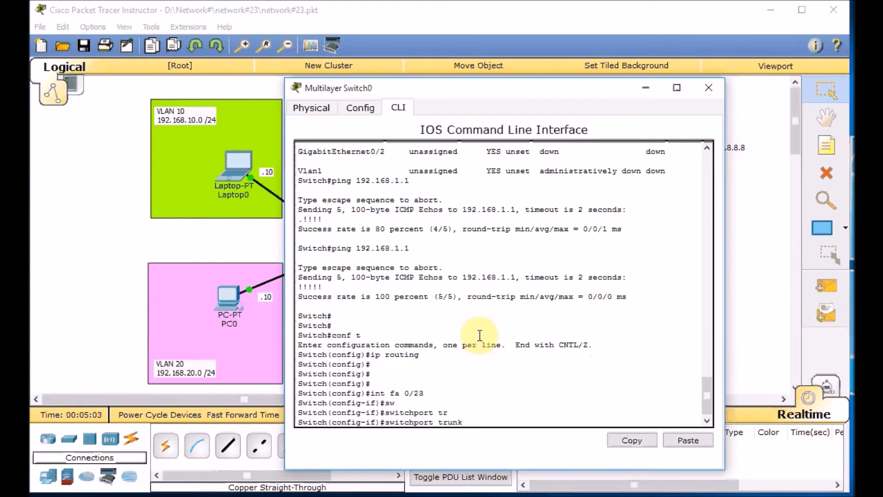
{"action": "type", "text": "switchport trunk encapsulation dot1q"}
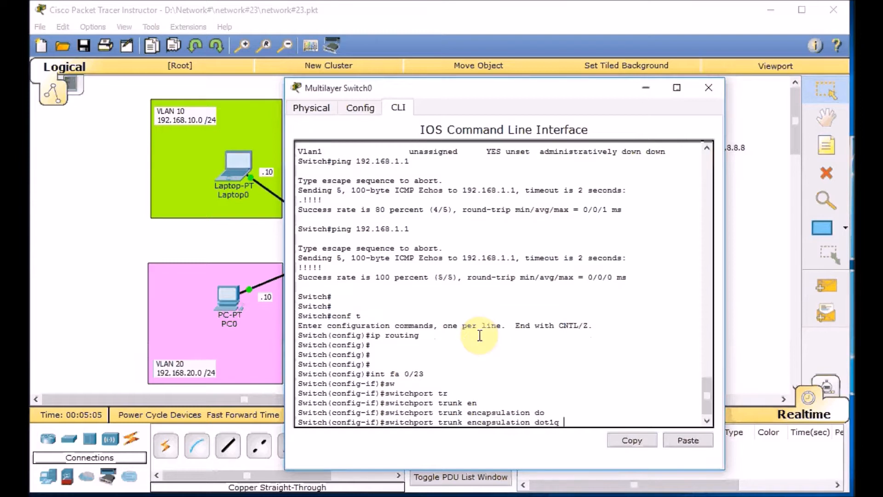
{"action": "key", "text": "enter"}
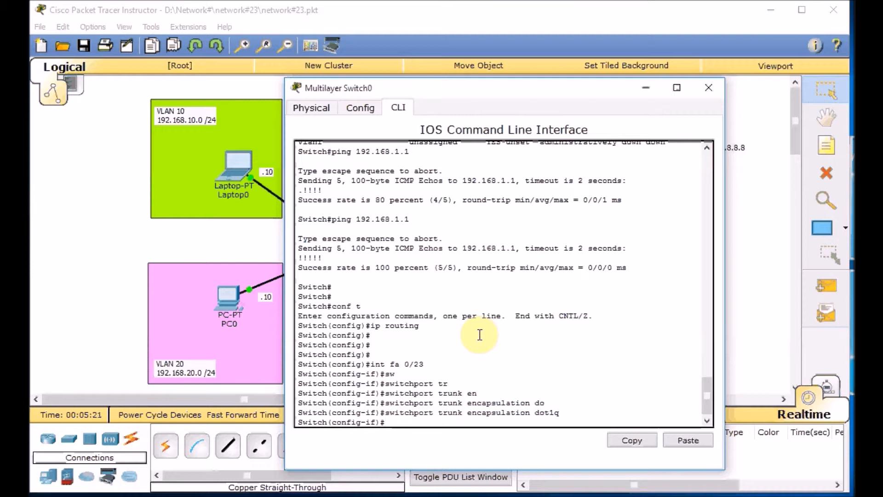
{"action": "type", "text": "swi"}
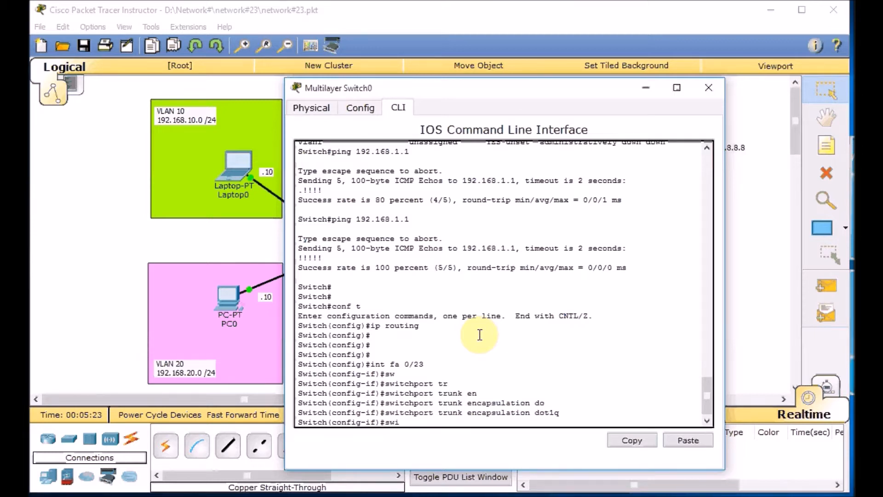
{"action": "type", "text": "switchport mode trunk"}
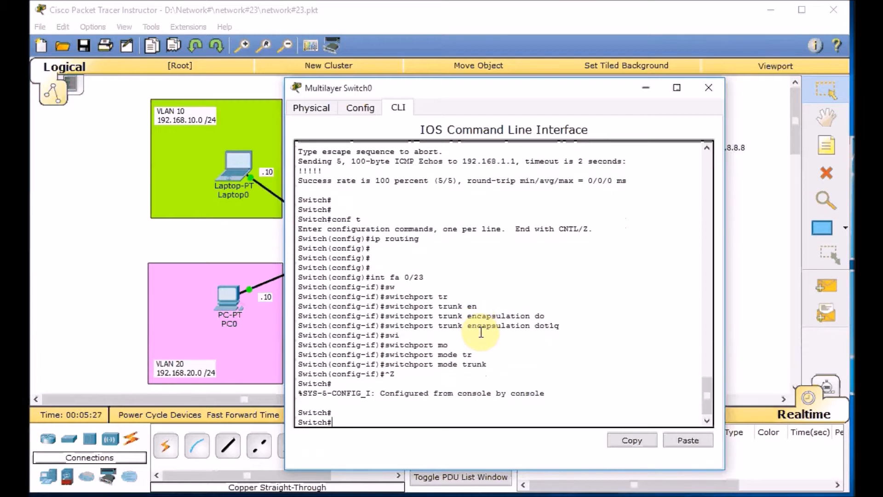
{"action": "left_click", "coordinate": [708, 87]}
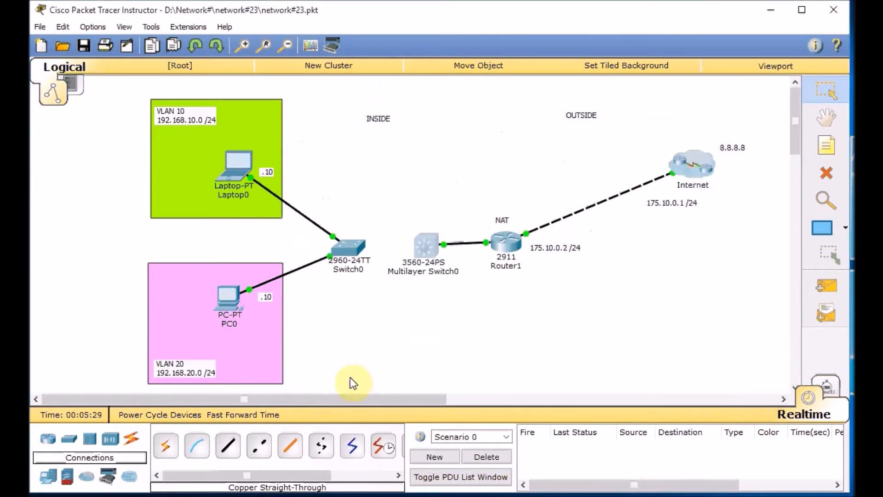
Add T, .2, .1 and 192.168.1.0 /24 note labels to the topology diagram.
{"action": "left_click", "coordinate": [259, 445]}
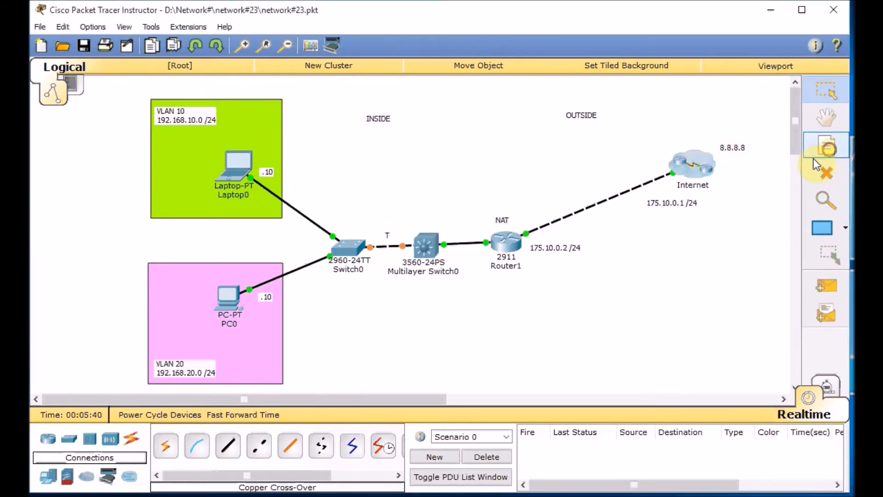
{"action": "type", "text": "192.168.1.0 /24"}
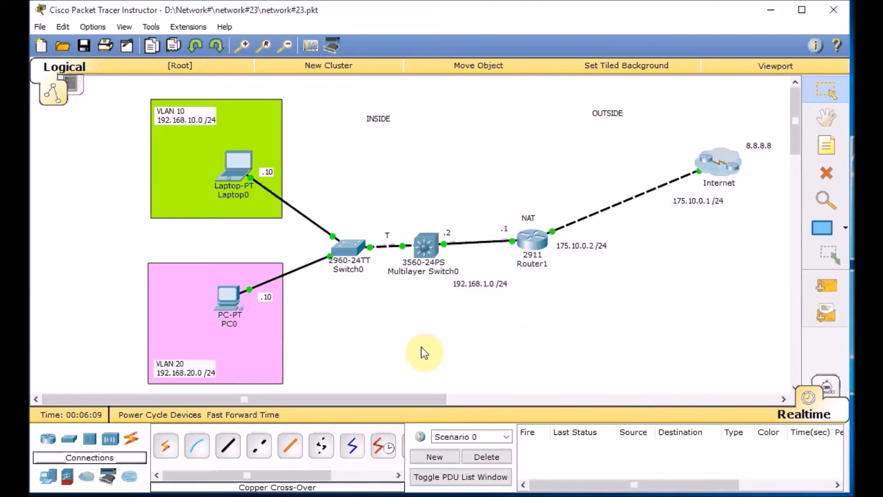
{"action": "mouse_move", "coordinate": [390, 313]}
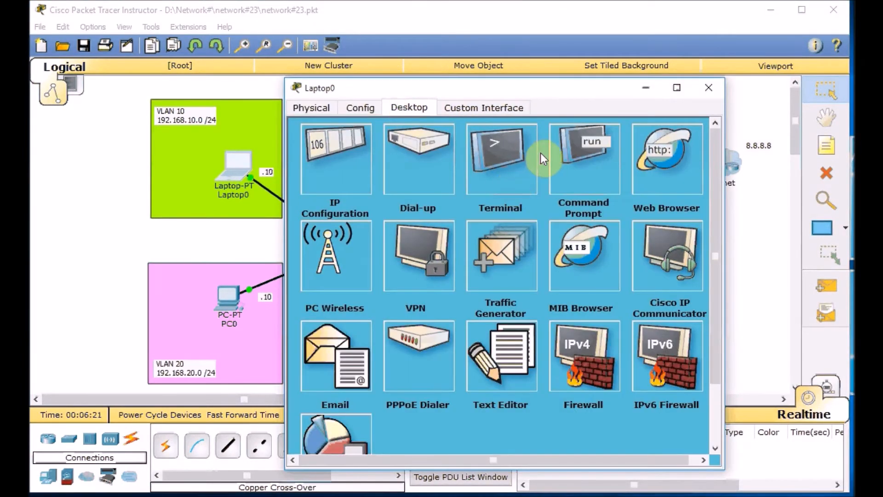
Run a ping to 192.168... from Laptop0's command prompt and close the laptop window.
{"action": "left_click", "coordinate": [583, 159]}
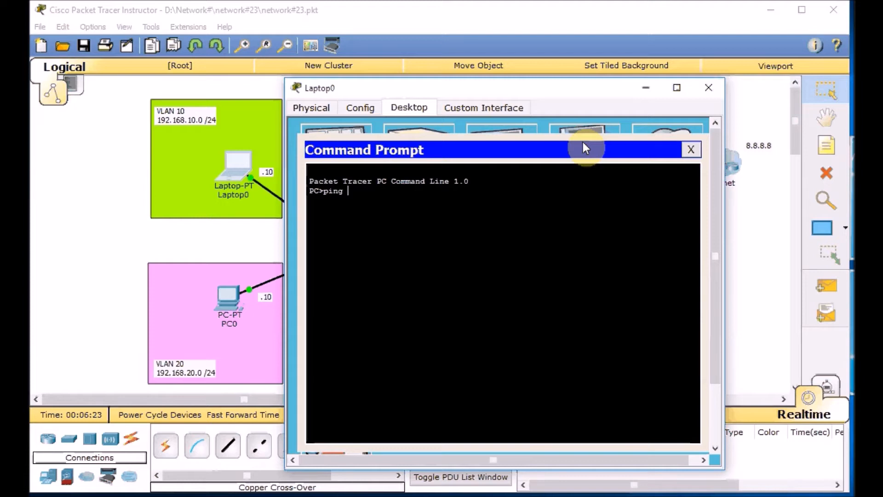
{"action": "type", "text": "192.168"}
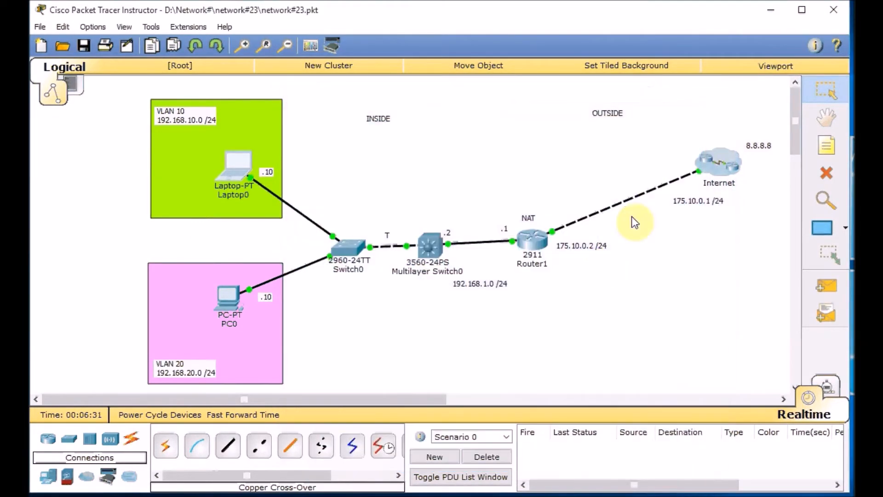
Give the switch's Vlan10 interface 192.168.10.1 255.255.255.0.
{"action": "left_click", "coordinate": [427, 244]}
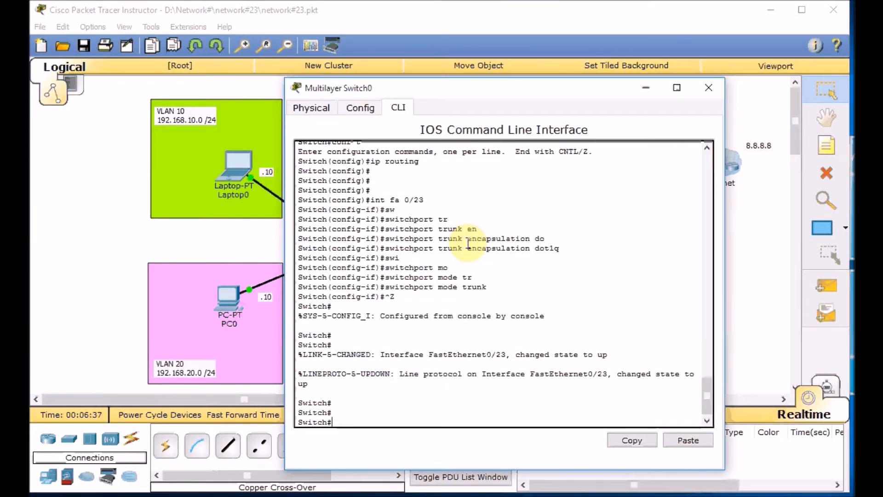
{"action": "type", "text": "conf t"}
{"action": "type", "text": "ip address 192.168.10.1 "}
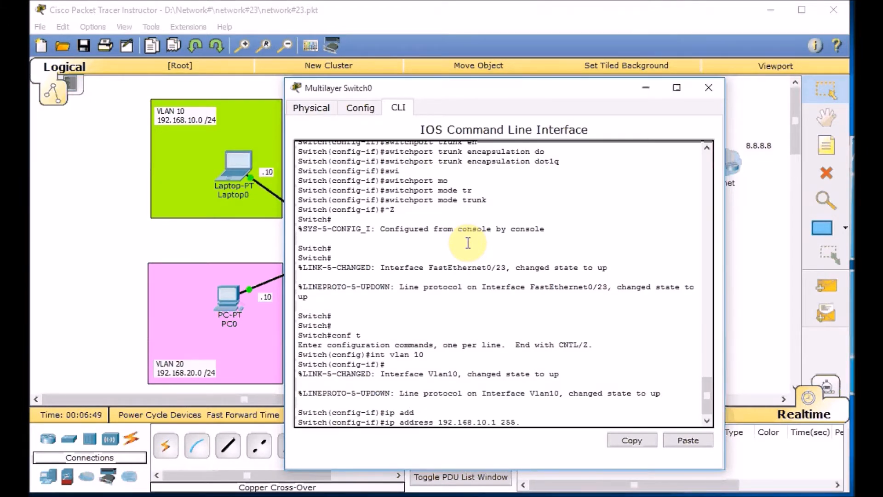
{"action": "type", "text": "255.255.255.0"}
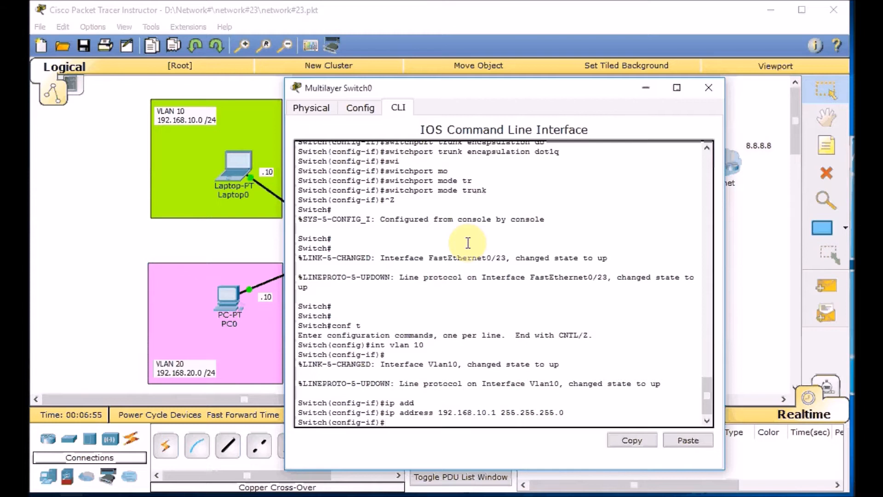
Give Vlan20 192.168.20.1 255.255.255.0 and verify both SVIs are up with sh ip int brief.
{"action": "type", "text": "in"}
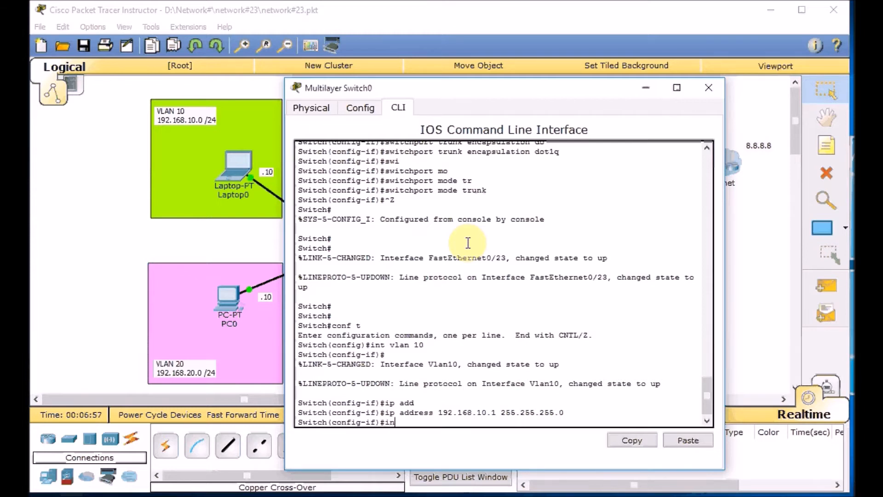
{"action": "type", "text": "int vlan 20"}
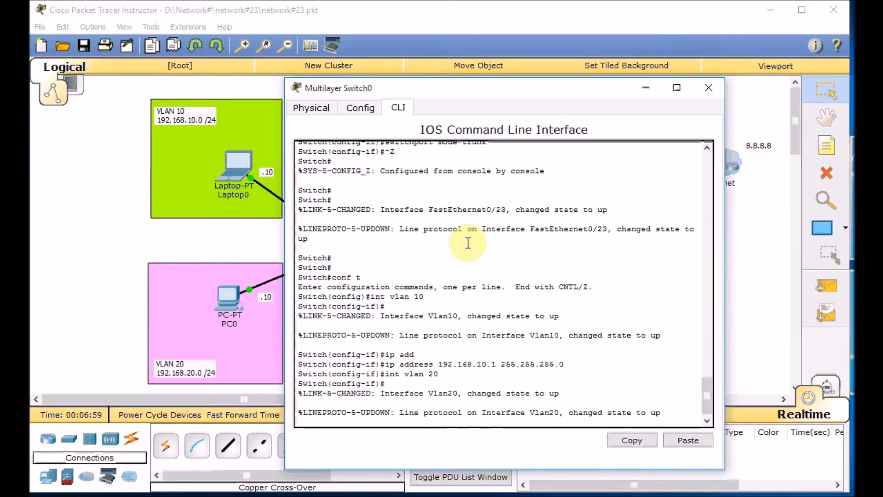
{"action": "type", "text": "ip address"}
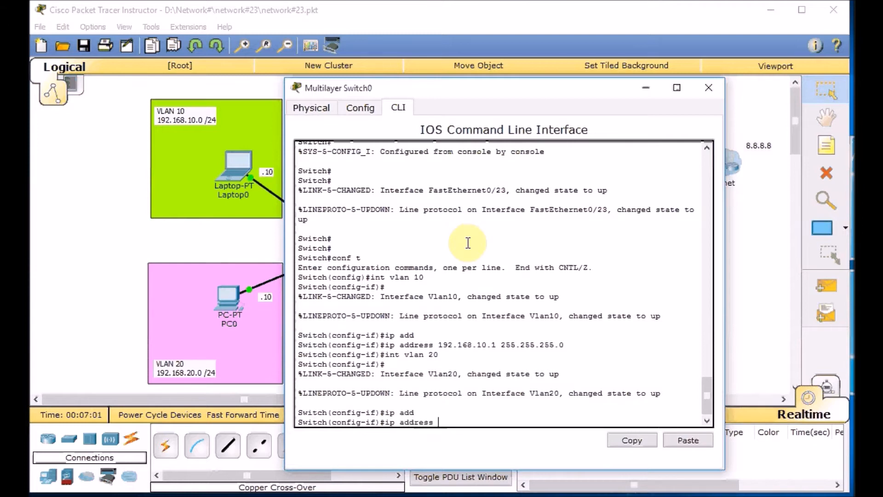
{"action": "type", "text": "192.168.1"}
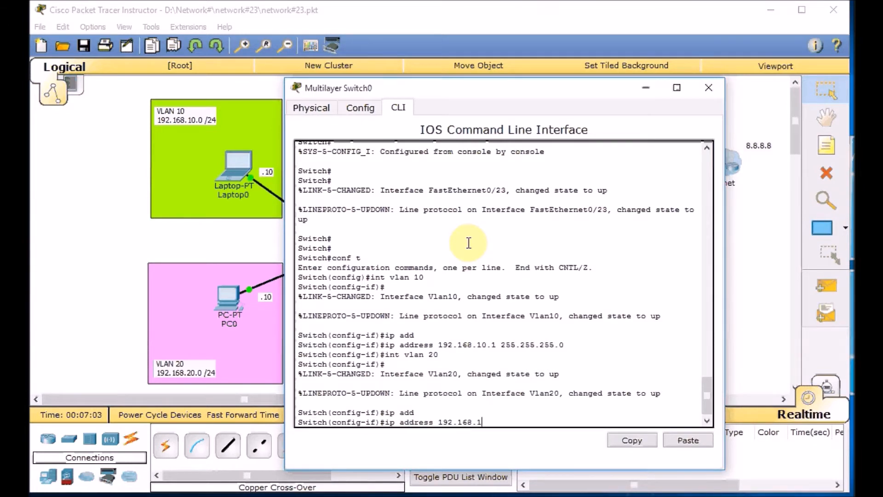
{"action": "type", "text": "92.168.20.1 255"}
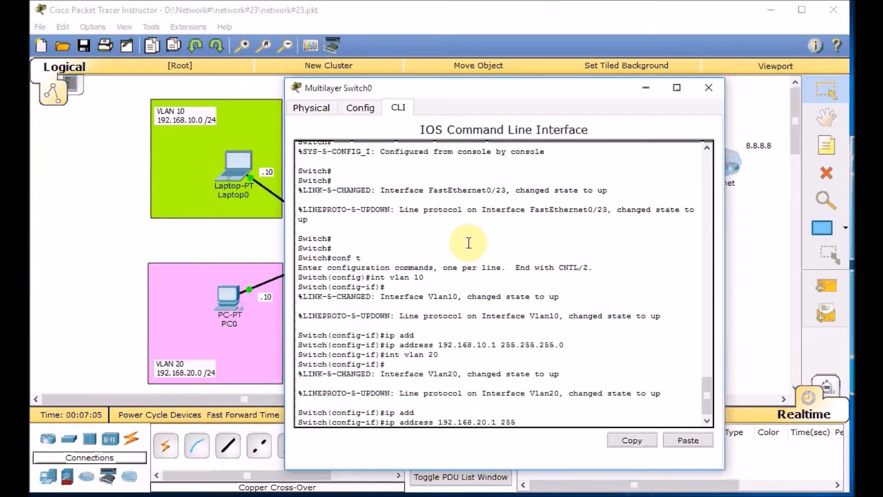
{"action": "type", "text": "255.255.0"}
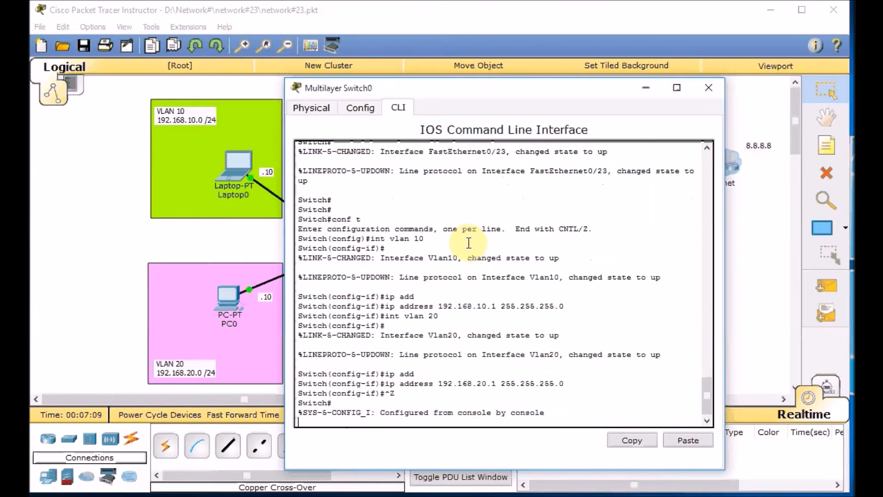
{"action": "type", "text": "sh ip int b"}
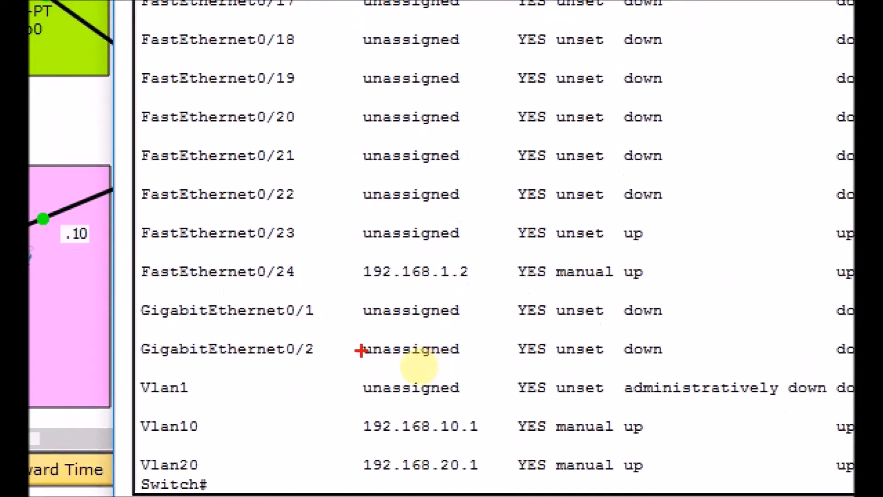
{"action": "mouse_move", "coordinate": [369, 313]}
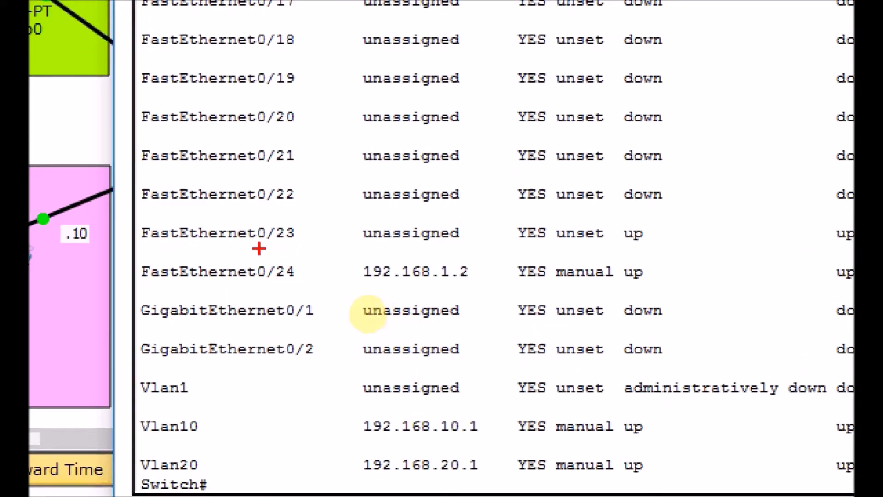
{"action": "left_click_drag", "start_coordinate": [337, 247], "coordinate": [476, 248]}
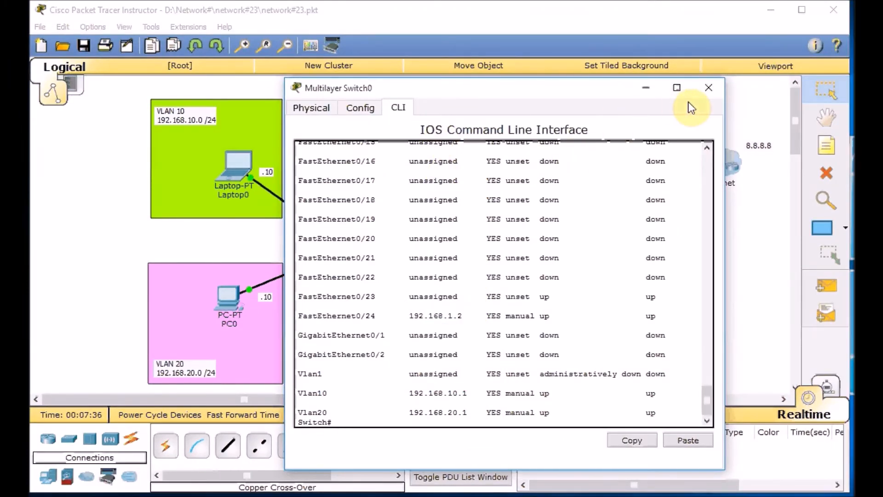
From Laptop0's Command Prompt, ping gateway 192.168.10.1 (replies) and 8.8.8.8 (unreachable).
{"action": "left_click", "coordinate": [709, 87]}
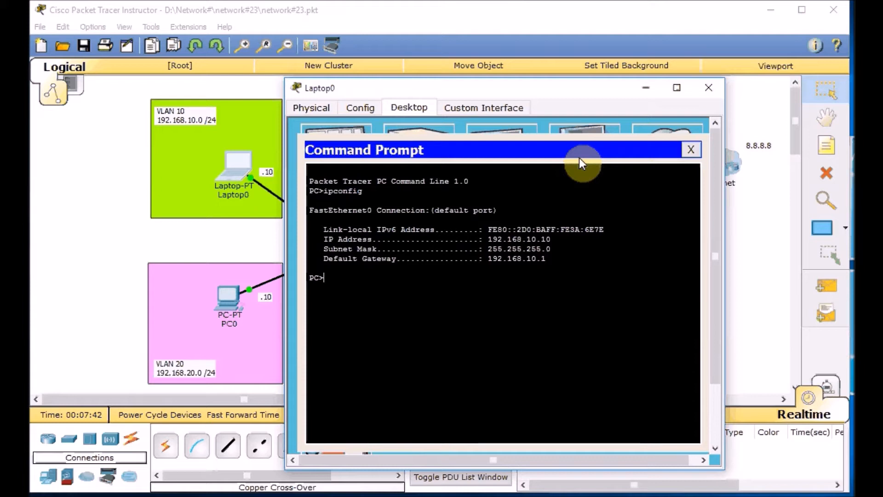
{"action": "type", "text": "ping 192."}
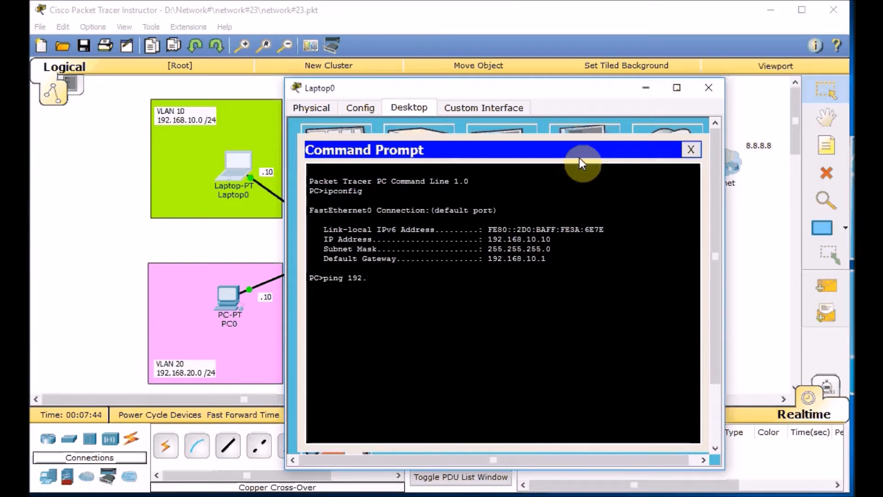
{"action": "type", "text": "168.10.1"}
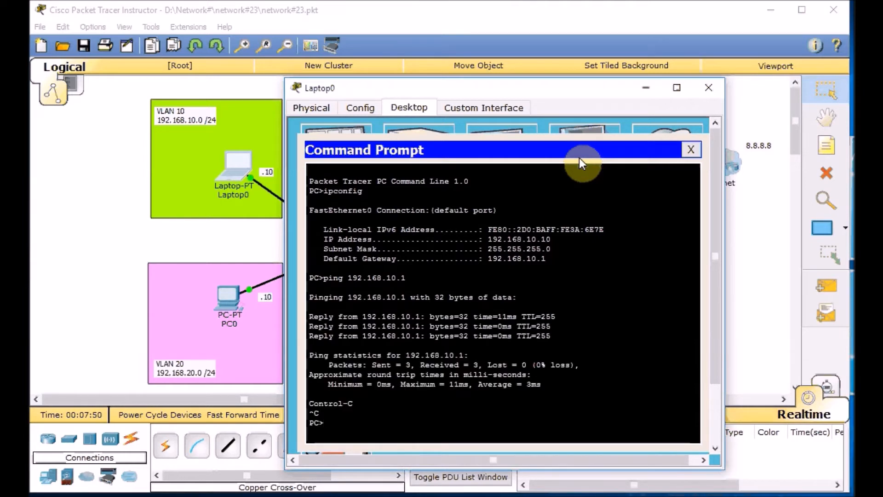
{"action": "type", "text": "ping 8.8.8.8"}
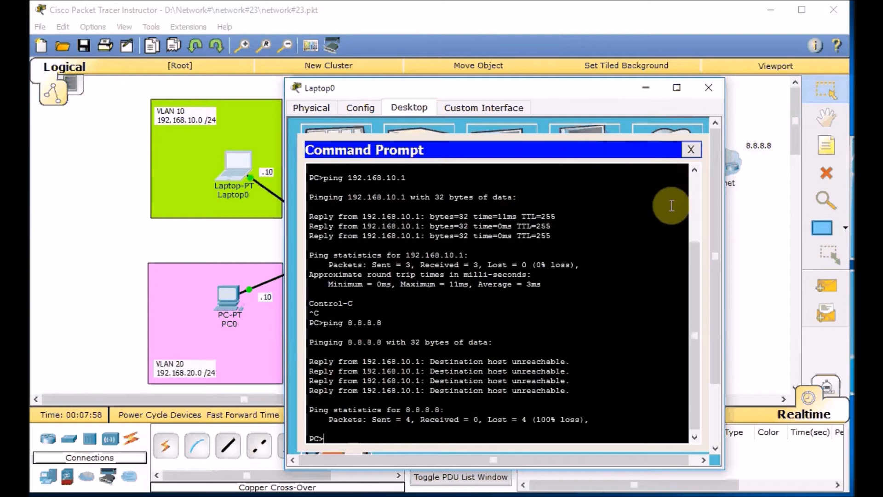
{"action": "left_click", "coordinate": [692, 149]}
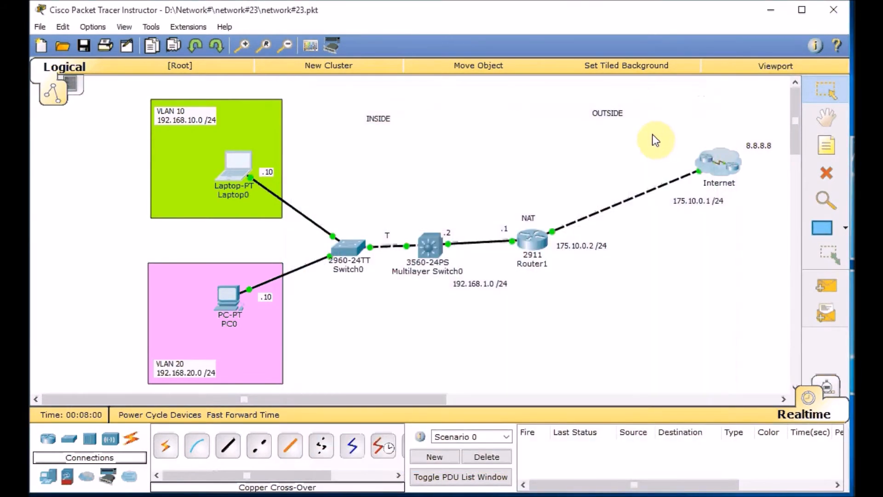
{"action": "mouse_move", "coordinate": [507, 270]}
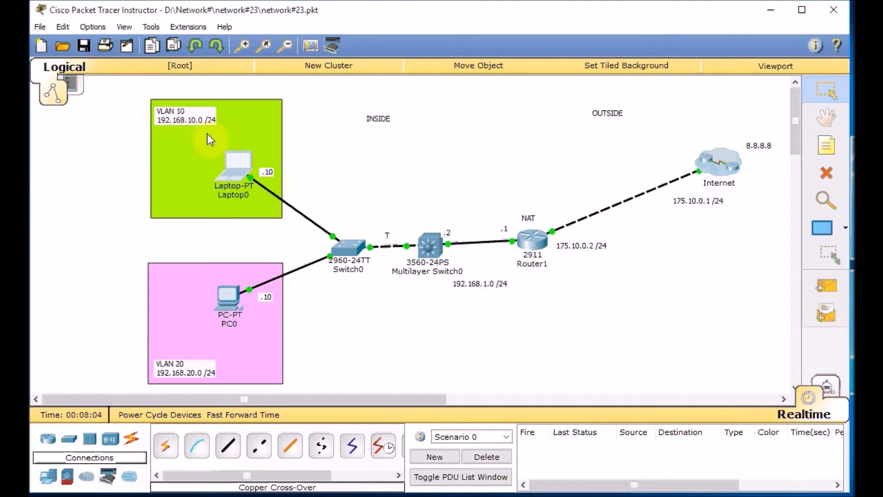
{"action": "mouse_move", "coordinate": [179, 150]}
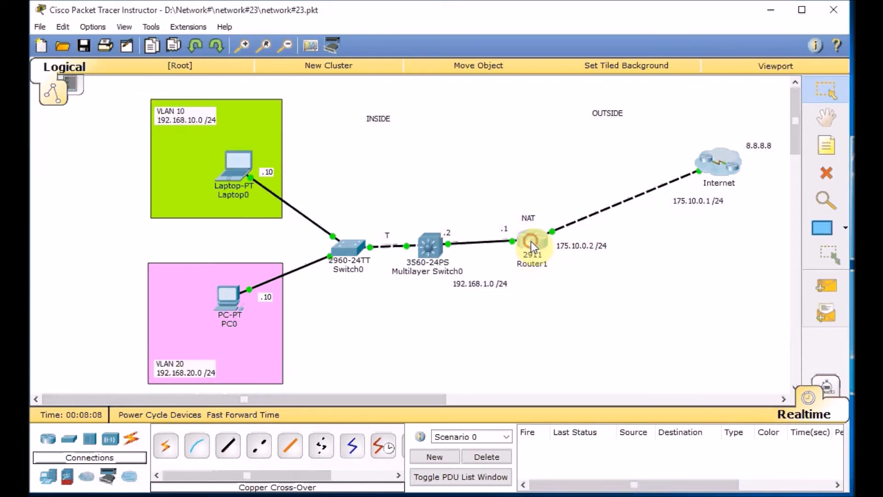
On Router1's CLI, list the routing table and the NAT-LAN access list, then enter conf t.
{"action": "left_click", "coordinate": [533, 245]}
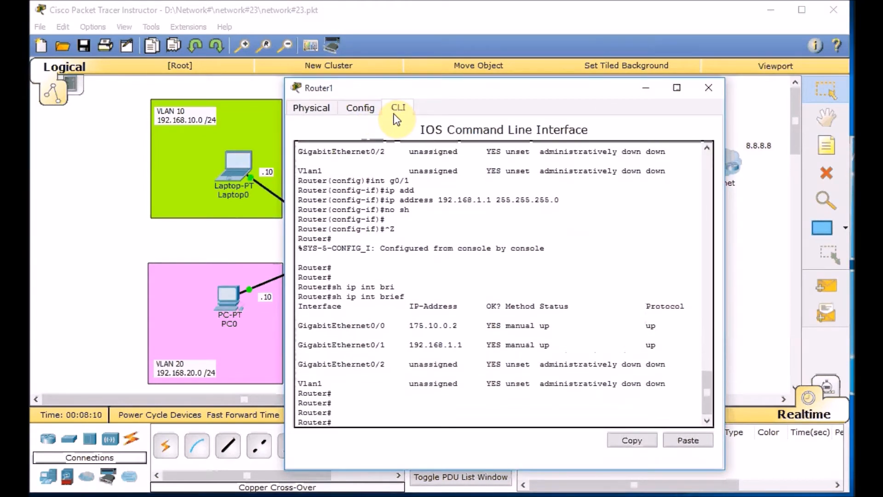
{"action": "type", "text": "sh u"}
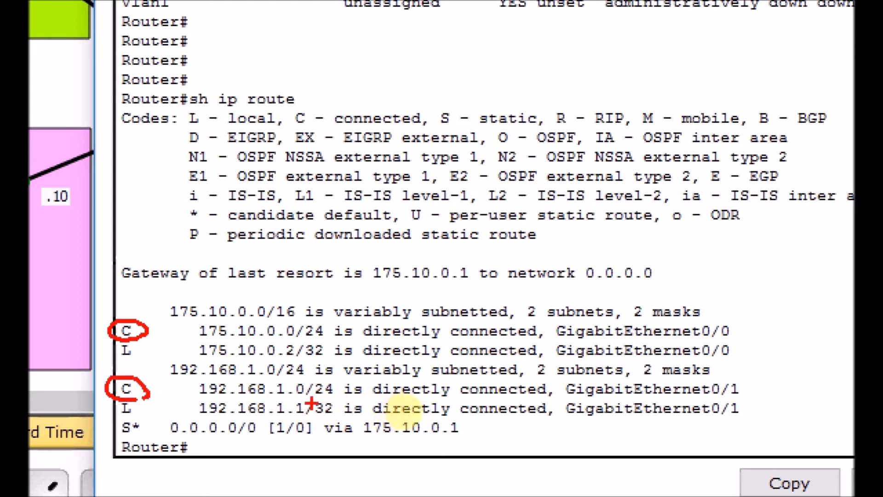
{"action": "left_click_drag", "start_coordinate": [119, 440], "coordinate": [271, 446]}
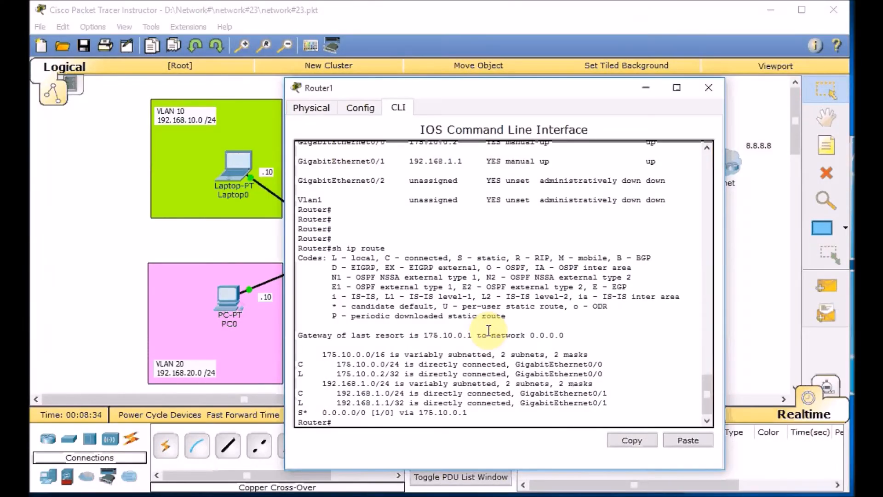
{"action": "type", "text": "sh acc"}
{"action": "type", "text": "conf t"}
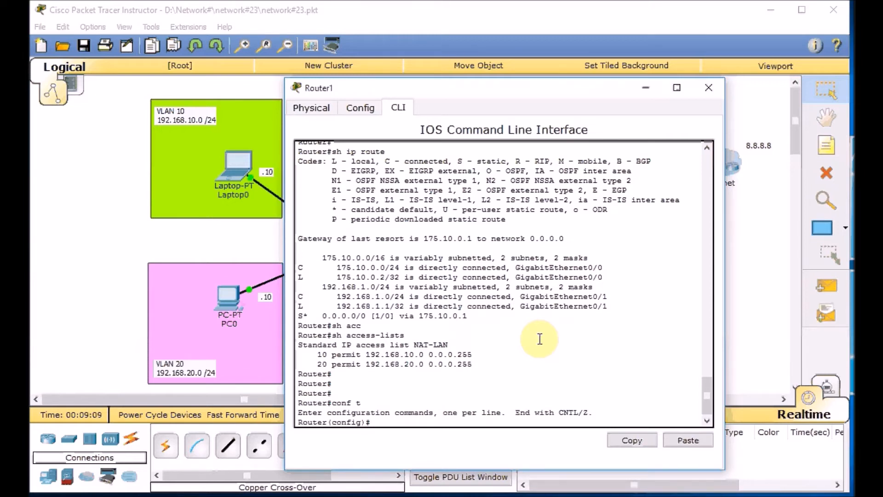
Add Router1 static routes to 192.168.10.0/24 and 192.168.20.0/24 via 192.168.1.2 and verify with do sh ip route.
{"action": "type", "text": "ip route"}
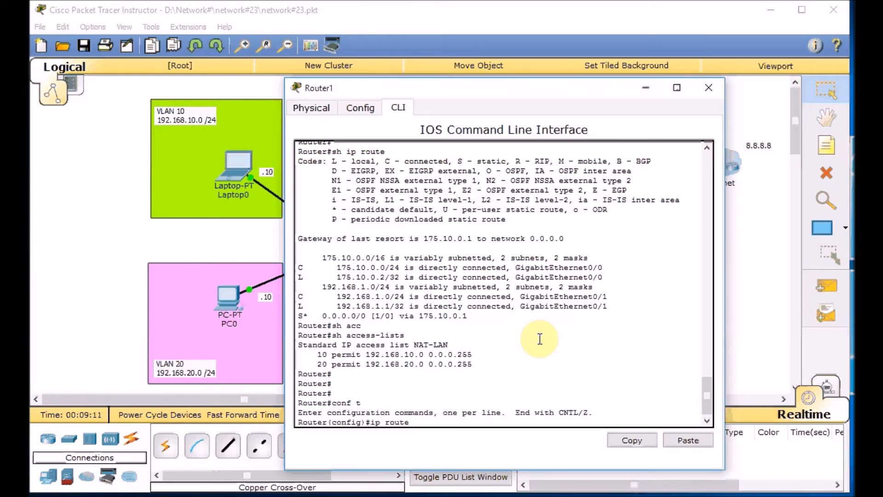
{"action": "type", "text": "192.168.10.0 255.255.255.0"}
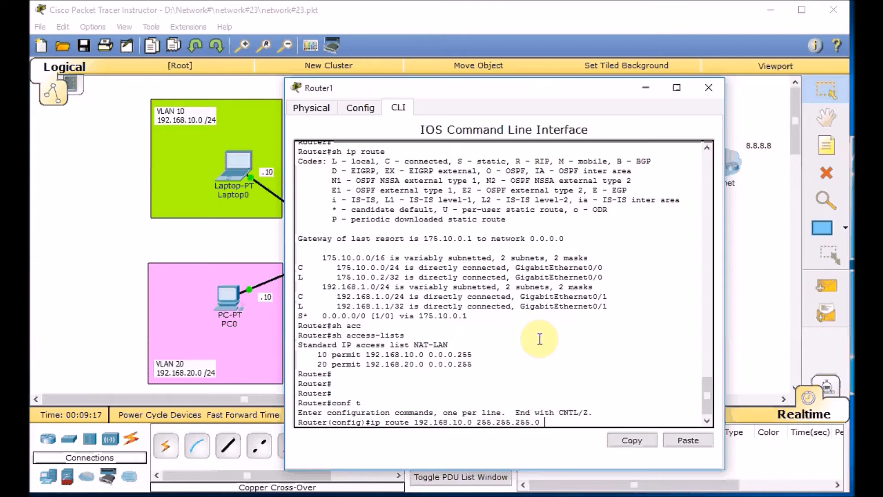
{"action": "type", "text": "192.16"}
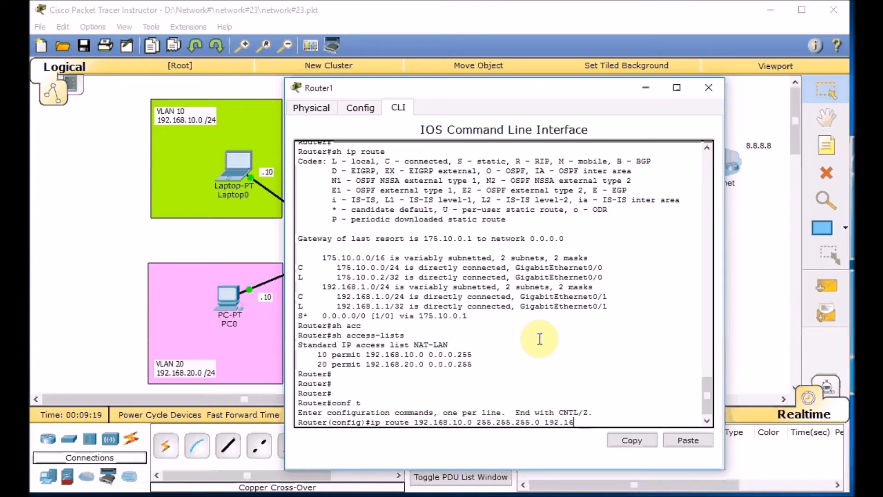
{"action": "key", "text": "enter"}
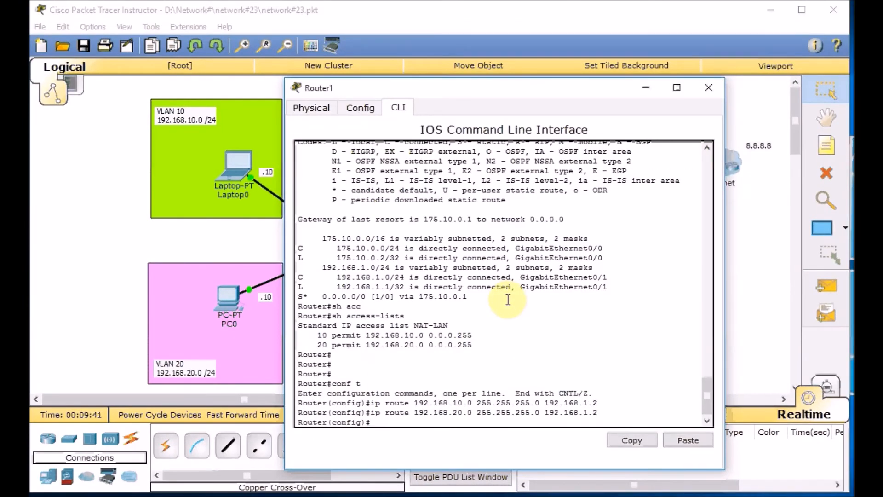
{"action": "type", "text": "do sh ip roy"}
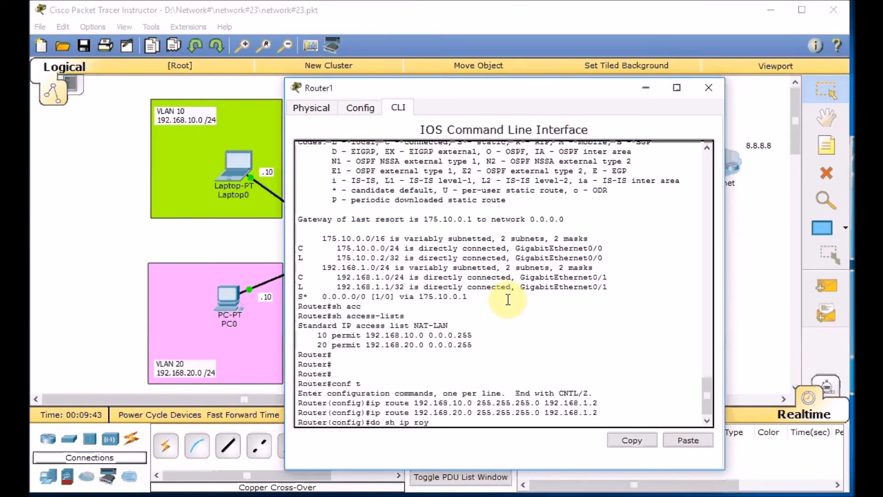
{"action": "key", "text": "enter"}
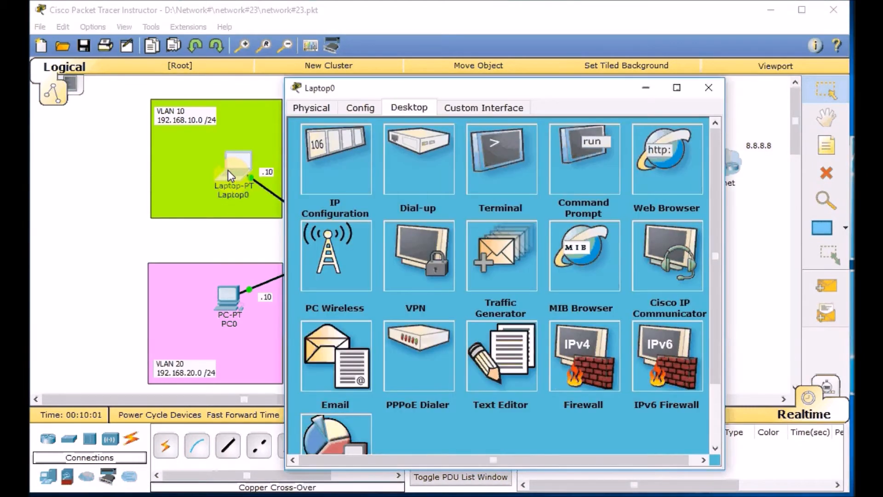
On Router1, mark GigabitEthernet0/1 as ip nat inside and leave config mode.
{"action": "left_click", "coordinate": [708, 88]}
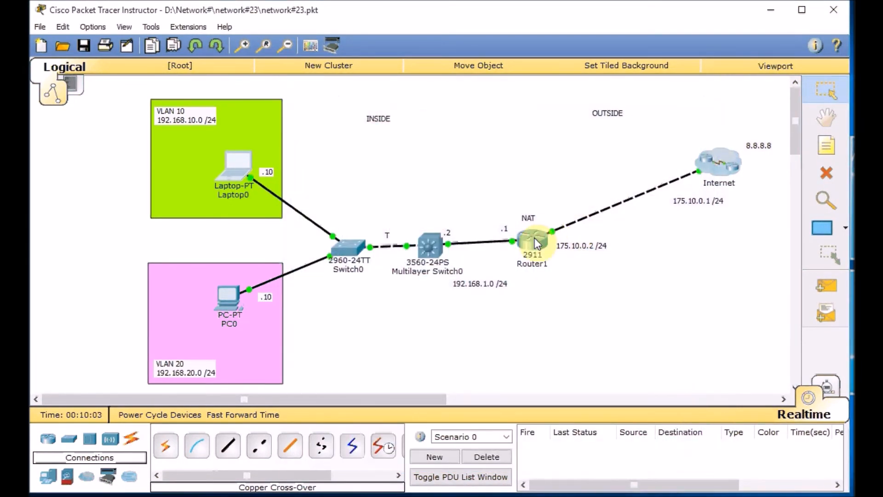
{"action": "left_click", "coordinate": [533, 242]}
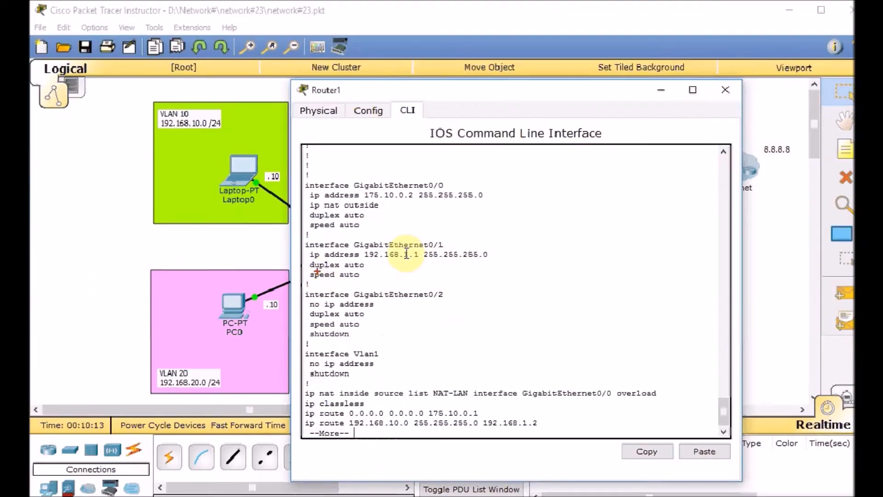
{"action": "left_click", "coordinate": [726, 89]}
{"action": "type", "text": "conf t"}
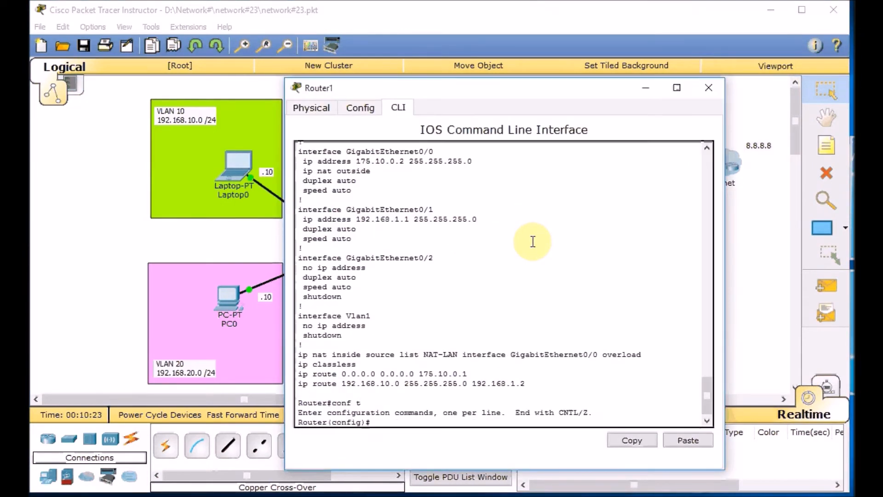
{"action": "type", "text": "int g 0/1"}
{"action": "type", "text": "ip nat inside"}
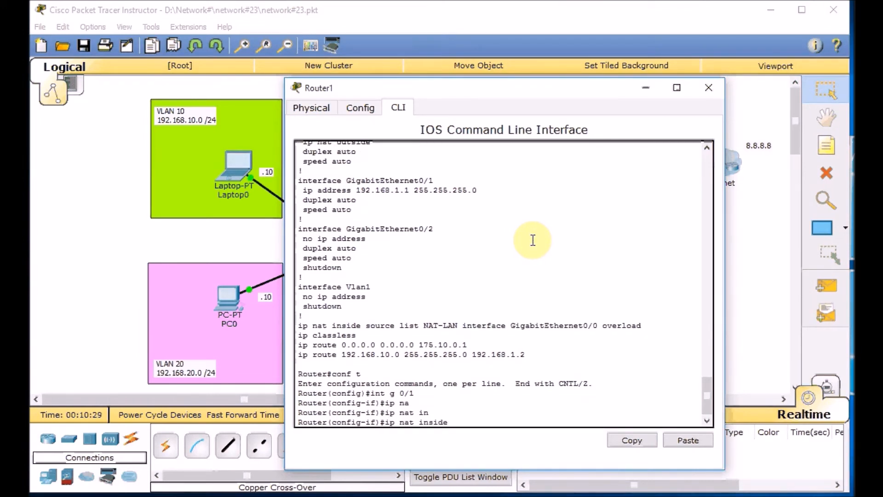
{"action": "key", "text": "ctrl+z"}
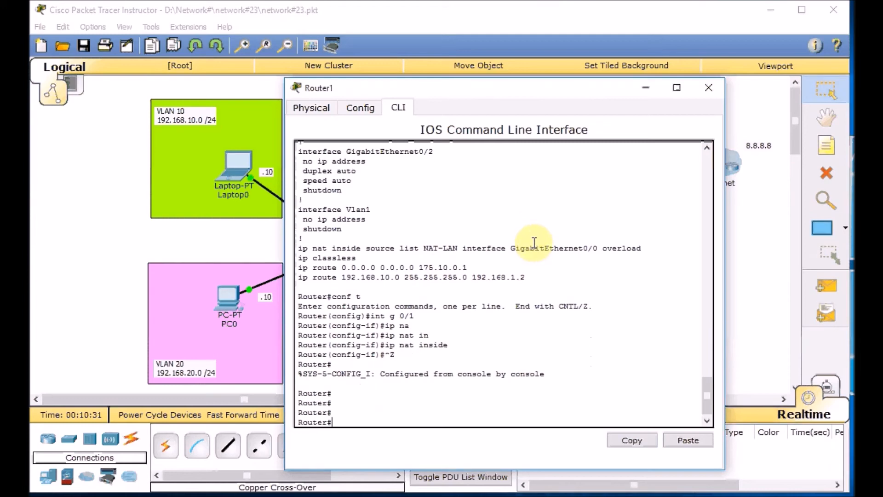
{"action": "left_click", "coordinate": [709, 88]}
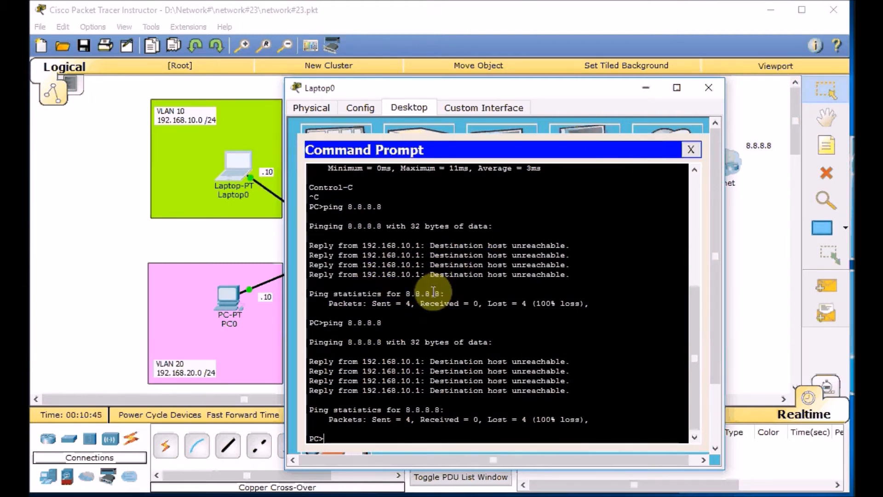
{"action": "mouse_move", "coordinate": [380, 182]}
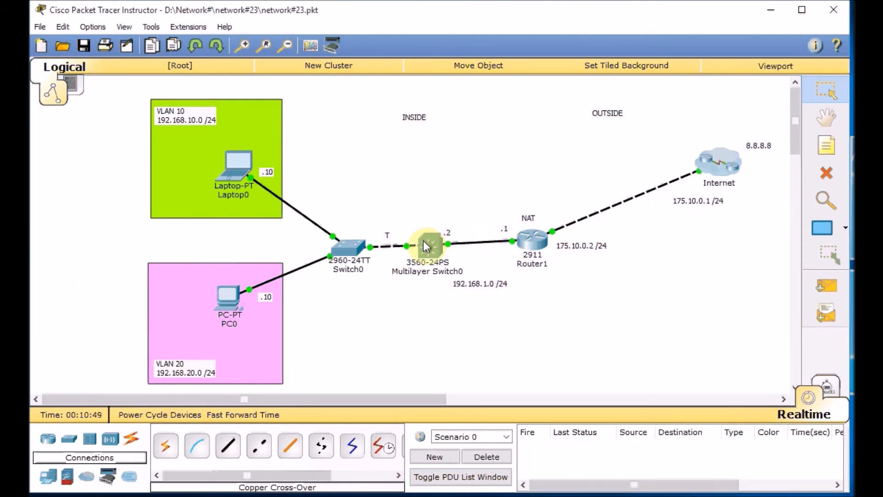
On Multilayer Switch0's CLI, show its routing table (connected networks only) and enter conf t.
{"action": "left_click", "coordinate": [427, 242]}
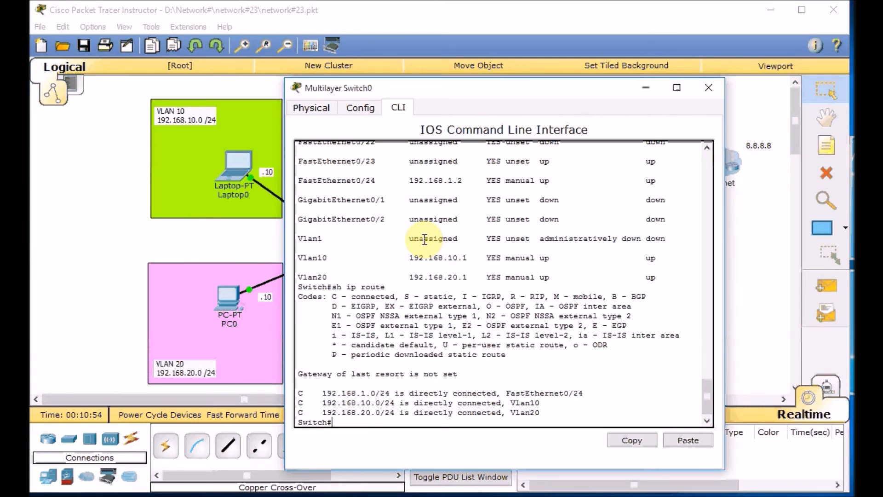
{"action": "key", "text": "enter"}
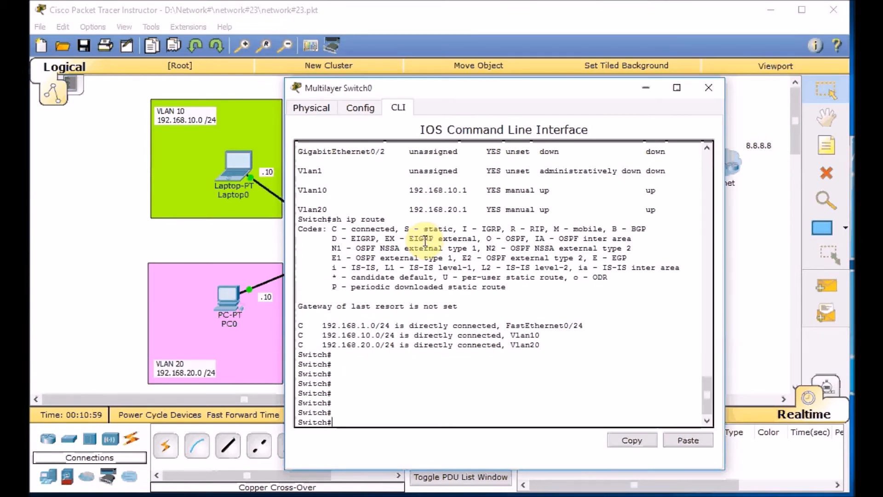
{"action": "type", "text": "conf t"}
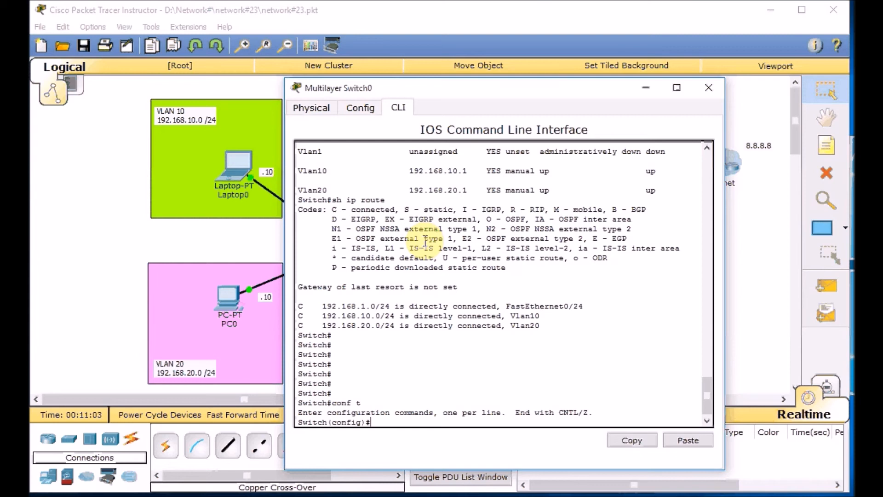
Give the switch a default route 0.0.0.0 0.0.0.0 via 192.168.1.1 and verify with sh ip route.
{"action": "left_click", "coordinate": [708, 87]}
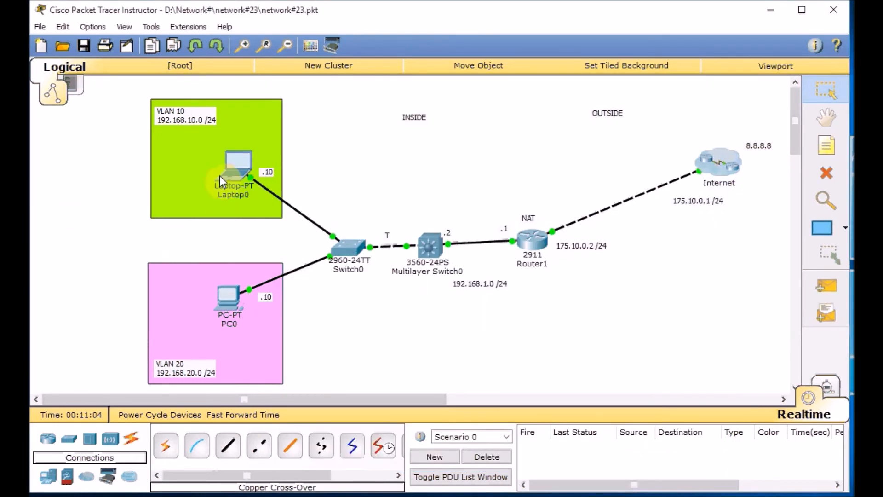
{"action": "mouse_move", "coordinate": [245, 297]}
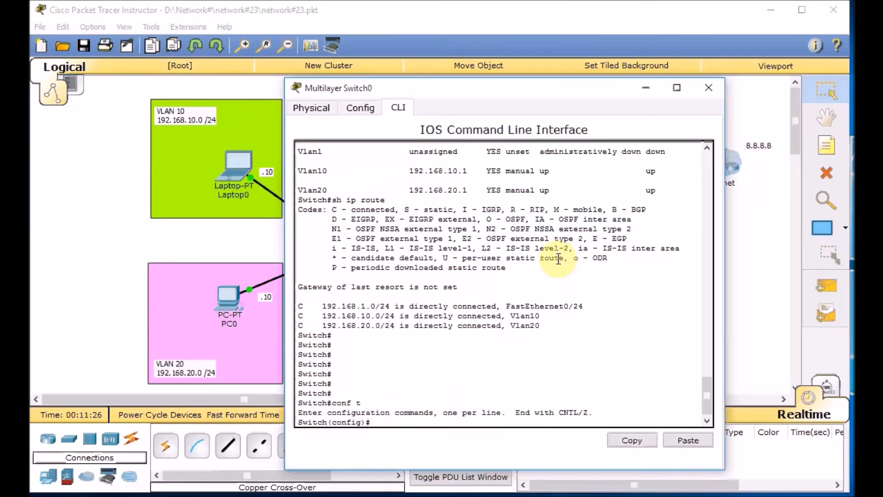
{"action": "type", "text": "ip route"}
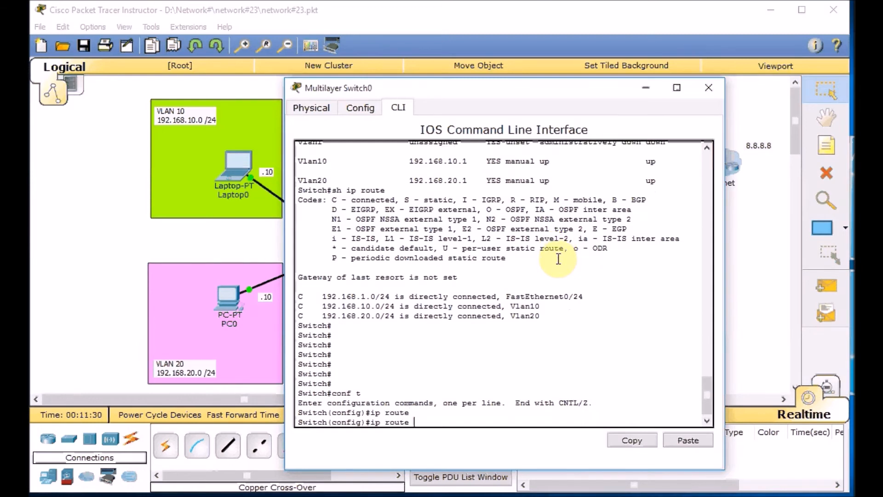
{"action": "type", "text": "0.0.0.0"}
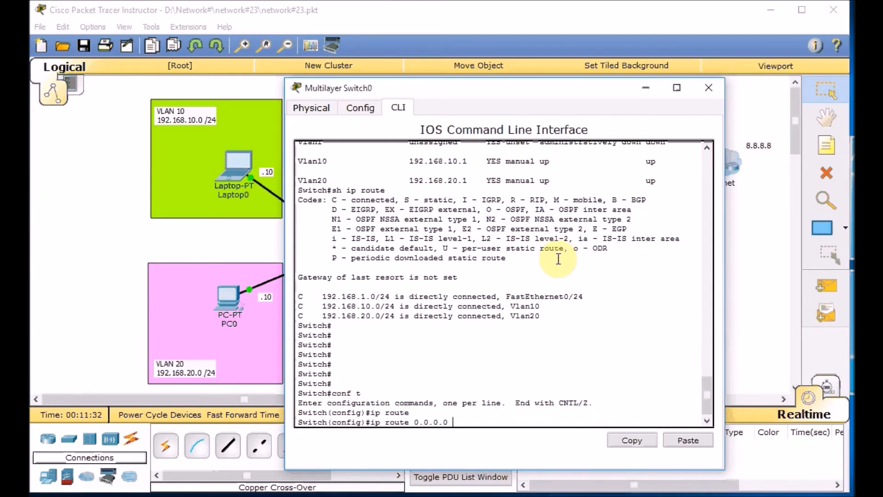
{"action": "type", "text": "0.0.0.0"}
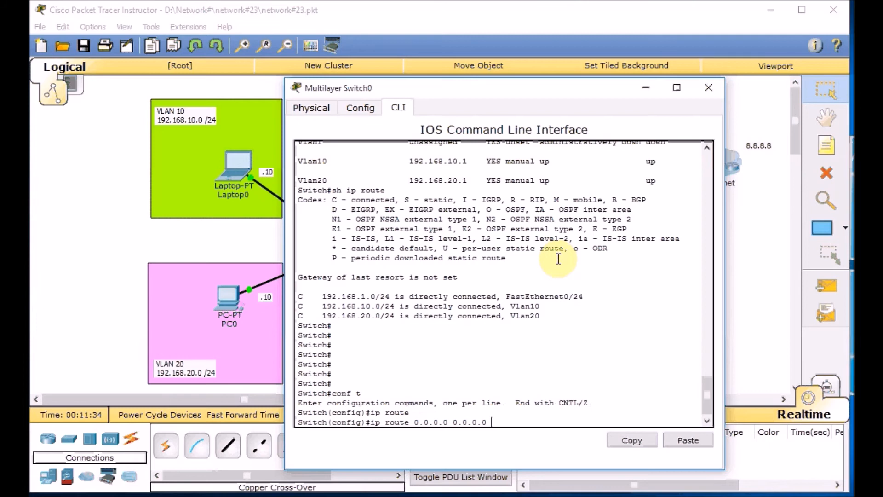
{"action": "type", "text": "192.168.1.1"}
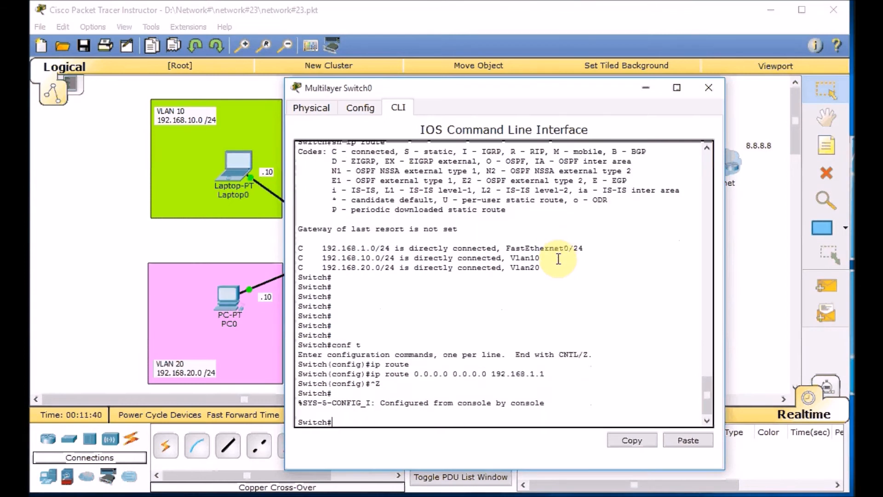
{"action": "type", "text": "sh ip r"}
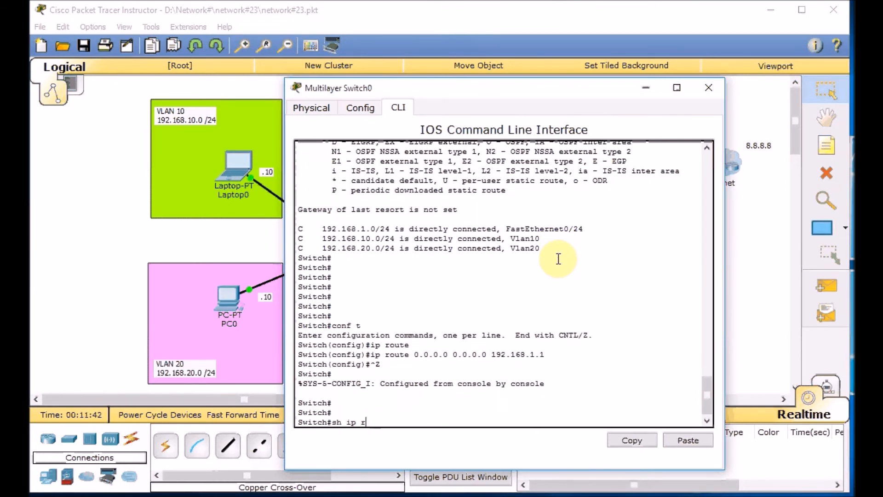
{"action": "key", "text": "enter"}
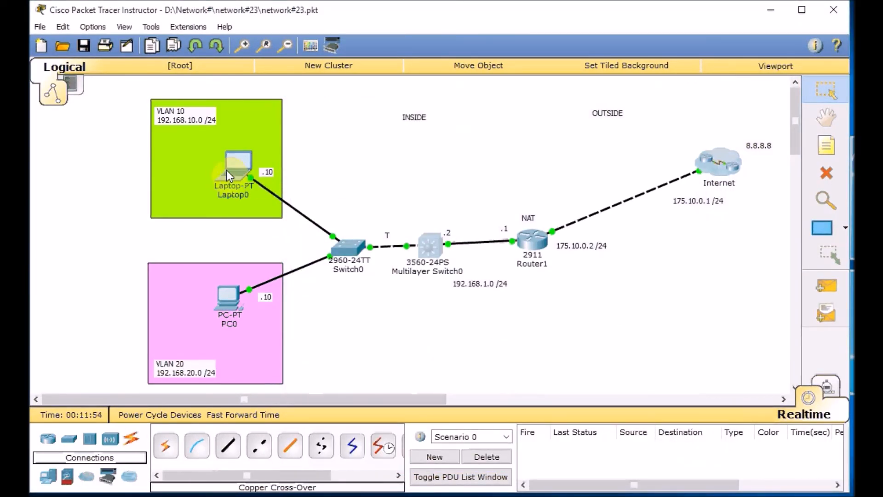
{"action": "mouse_move", "coordinate": [178, 135]}
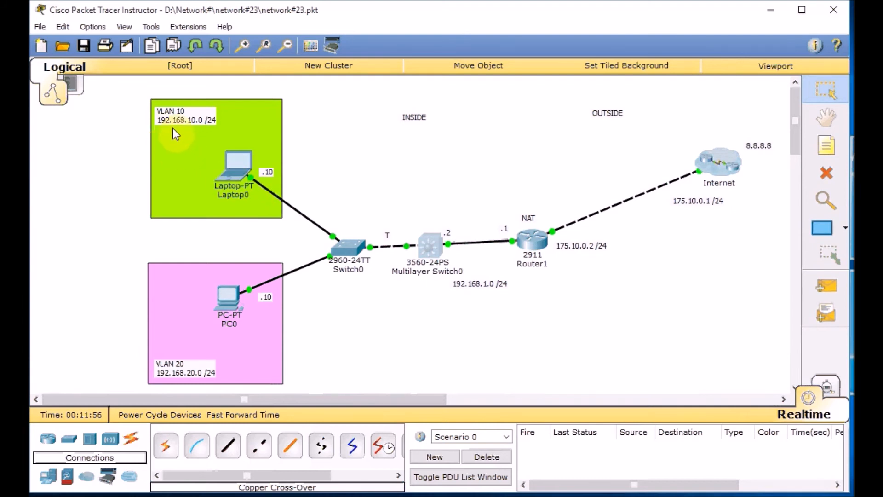
{"action": "mouse_move", "coordinate": [255, 183]}
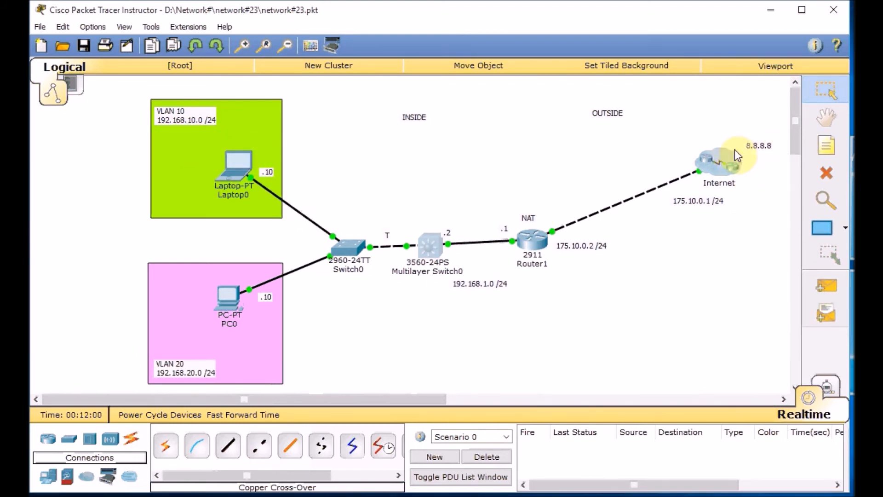
{"action": "mouse_move", "coordinate": [411, 196]}
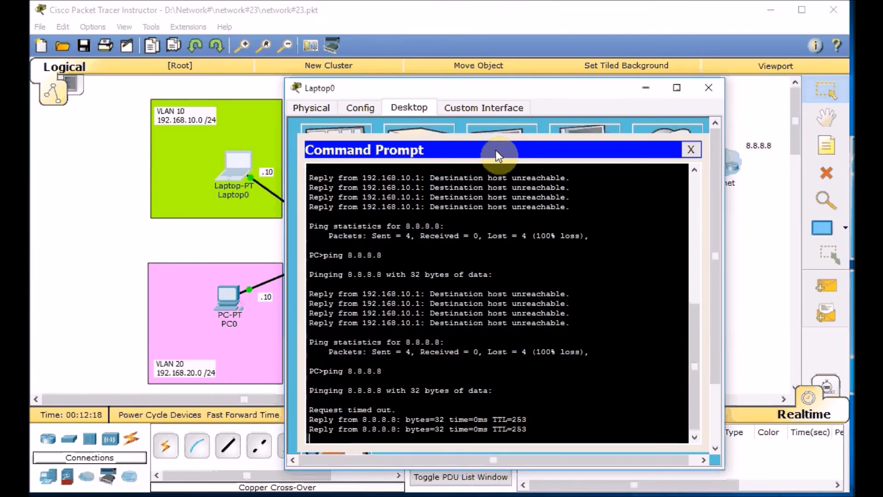
After Laptop0 gets replies from 8.8.8.8, bring up PC0's device window.
{"action": "left_click", "coordinate": [691, 149]}
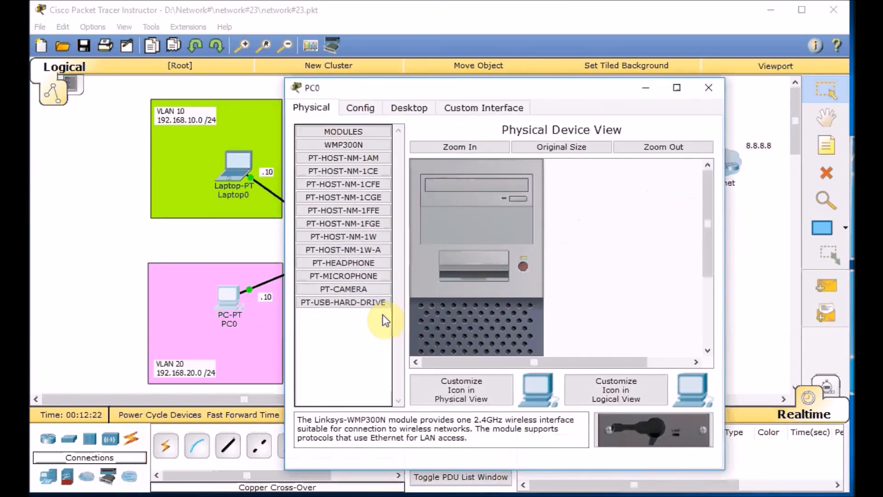
From PC0's Command Prompt, ping 8.8.8.8 and run tracert 8.8.8.8 via 192.168.20.1 and 192.168.1.1.
{"action": "left_click", "coordinate": [409, 107]}
{"action": "type", "text": "p"}
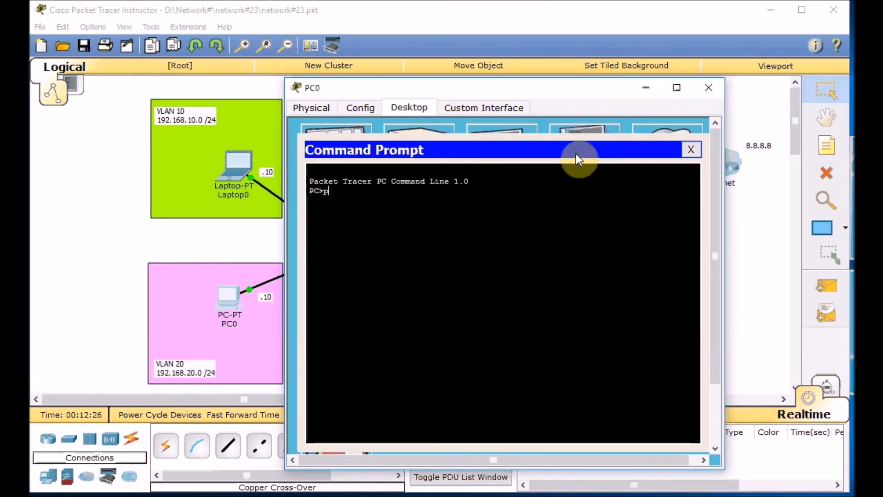
{"action": "type", "text": "ing 8.8.8.8"}
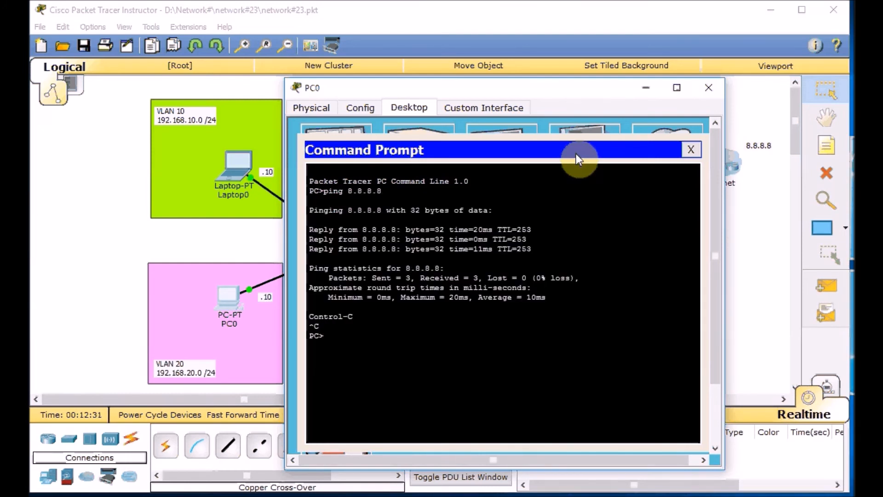
{"action": "type", "text": "trac"}
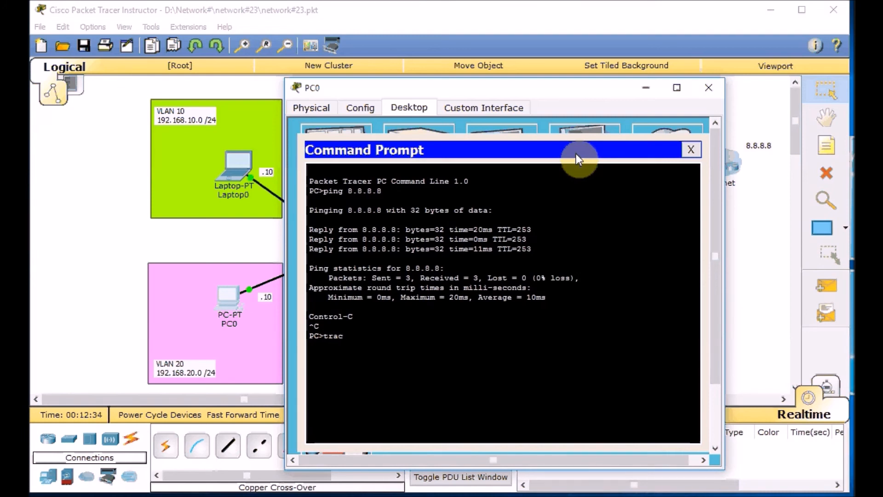
{"action": "type", "text": "ert 8.8"}
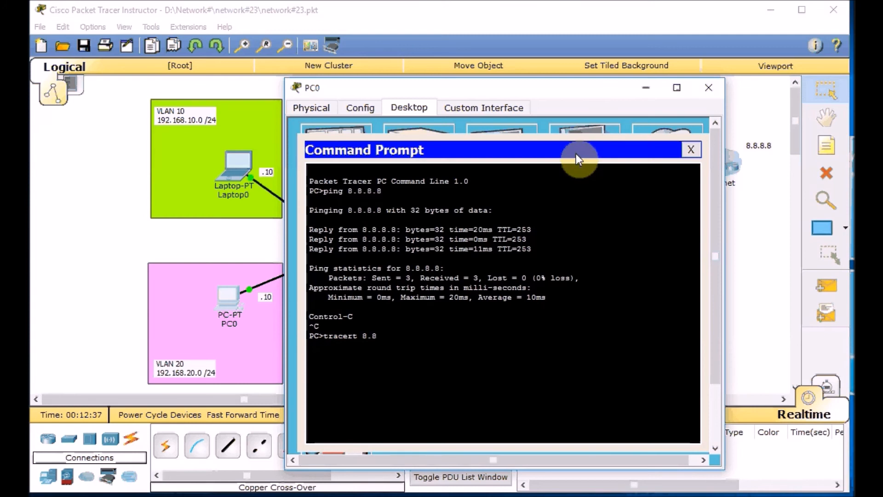
{"action": "key", "text": "Enter"}
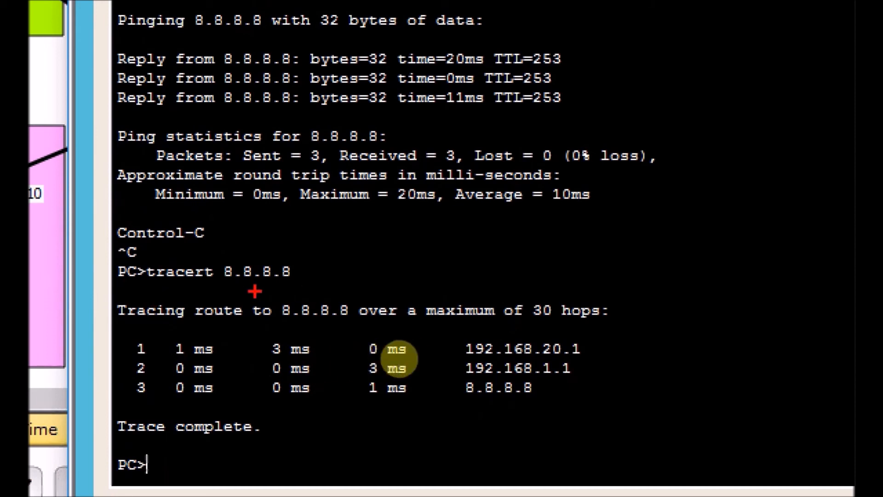
{"action": "mouse_move", "coordinate": [498, 388]}
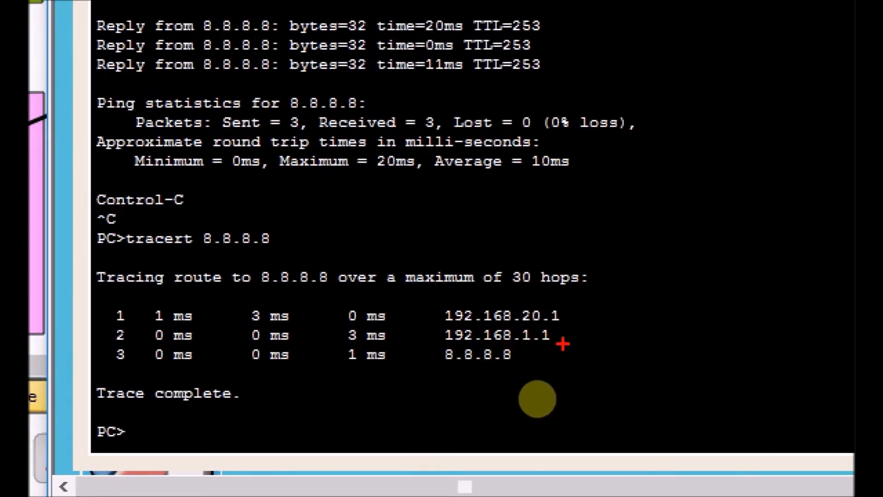
{"action": "mouse_move", "coordinate": [478, 365]}
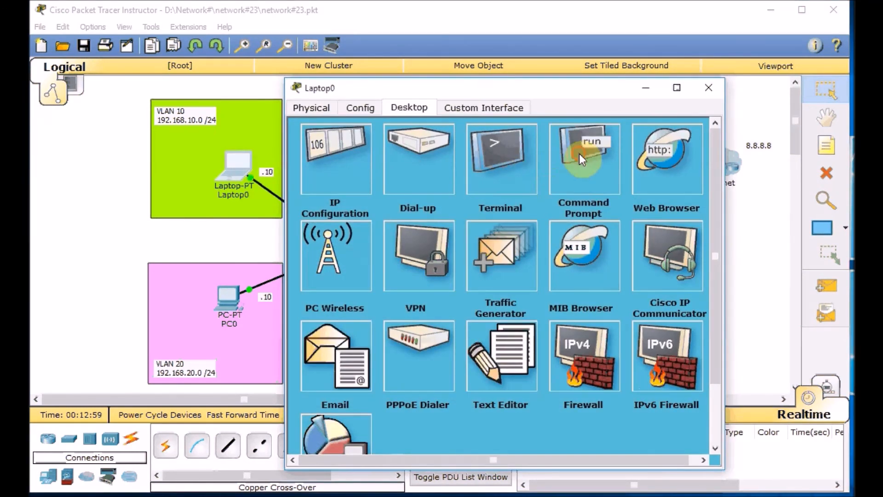
Close Laptop0's window to show the complete NAT topology.
{"action": "left_click", "coordinate": [583, 158]}
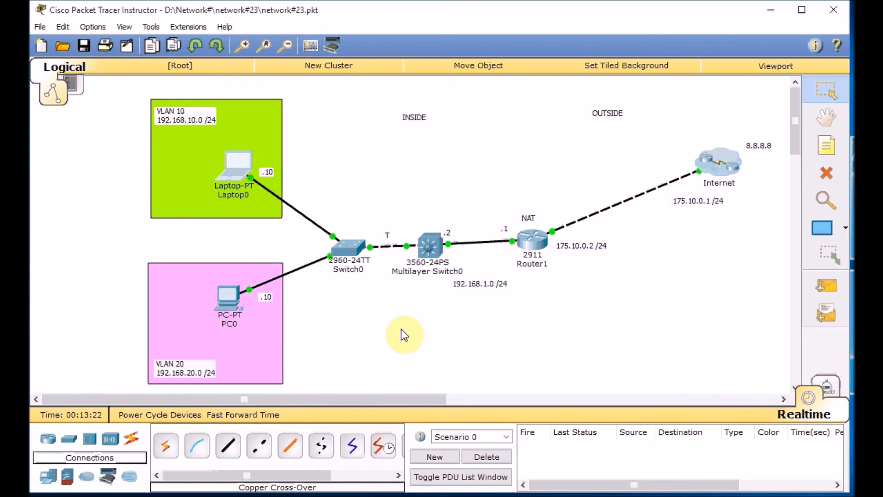
{"action": "mouse_move", "coordinate": [398, 323]}
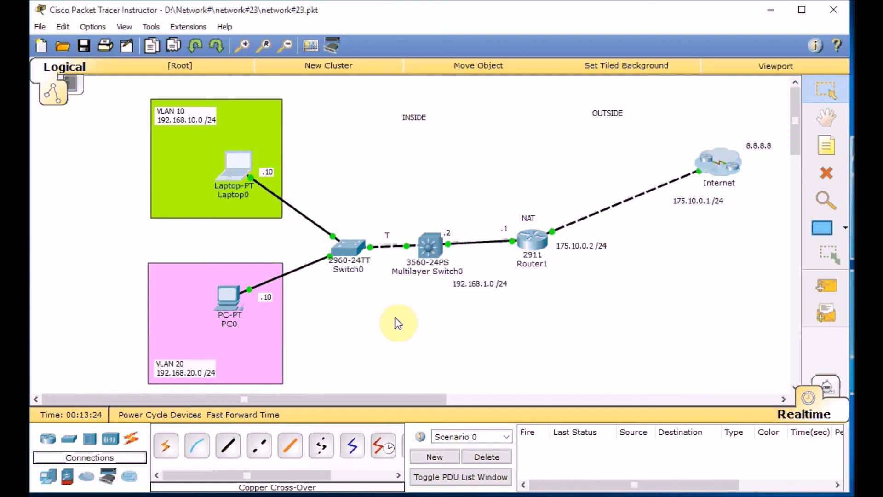
{"action": "mouse_move", "coordinate": [532, 315]}
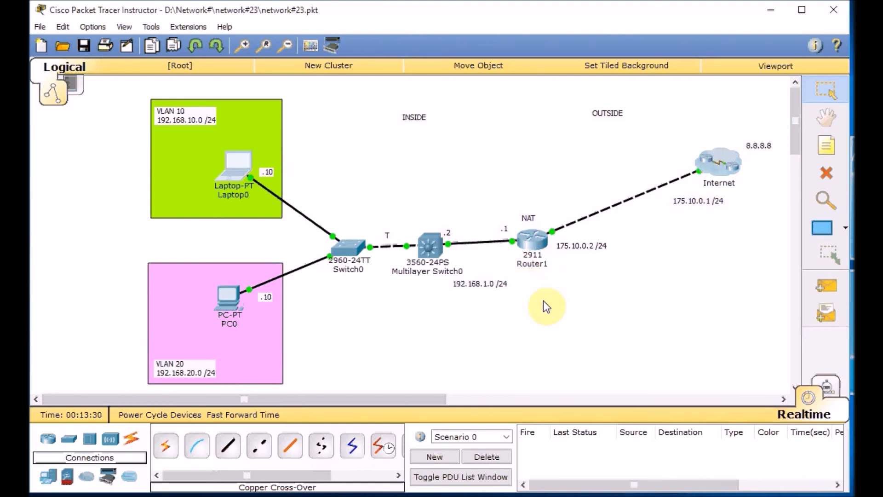
{"action": "mouse_move", "coordinate": [515, 236]}
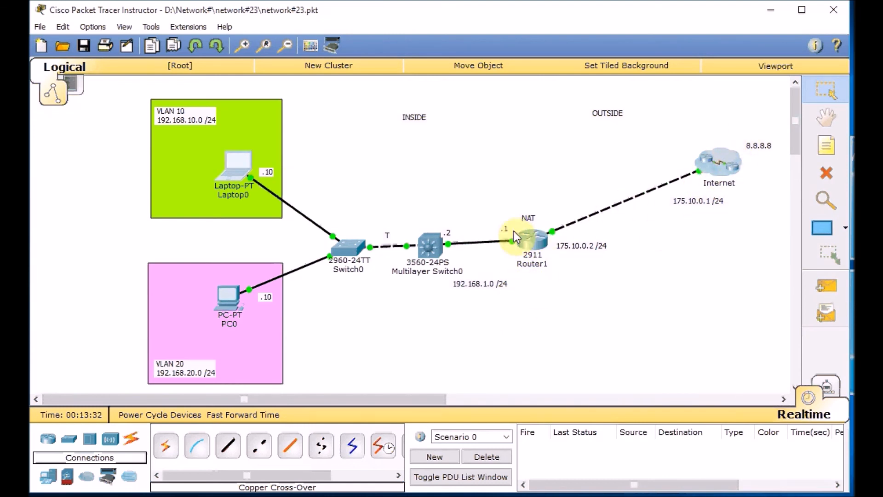
{"action": "mouse_move", "coordinate": [517, 340]}
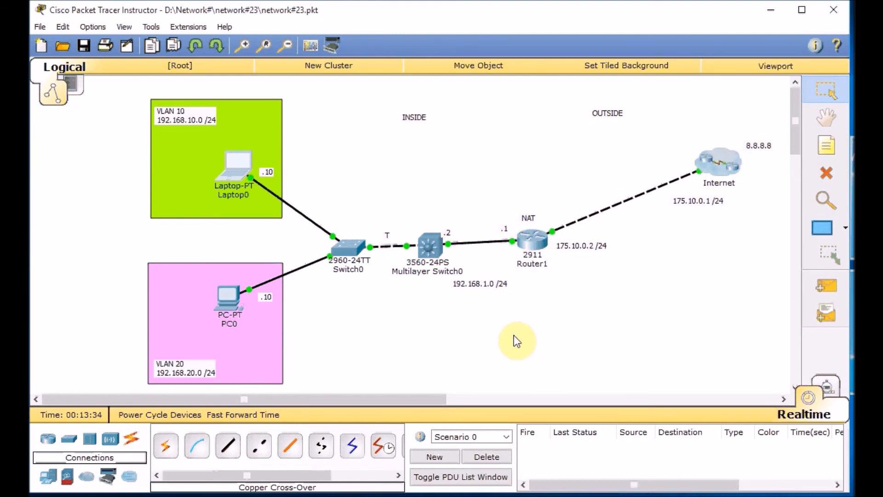